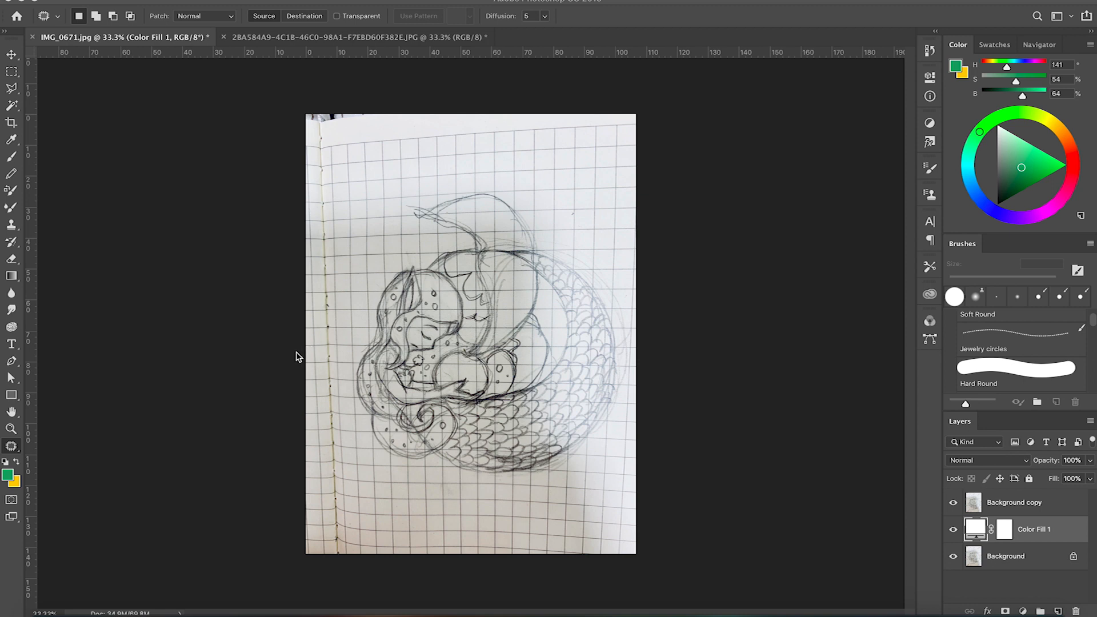
mouse_move(994, 508)
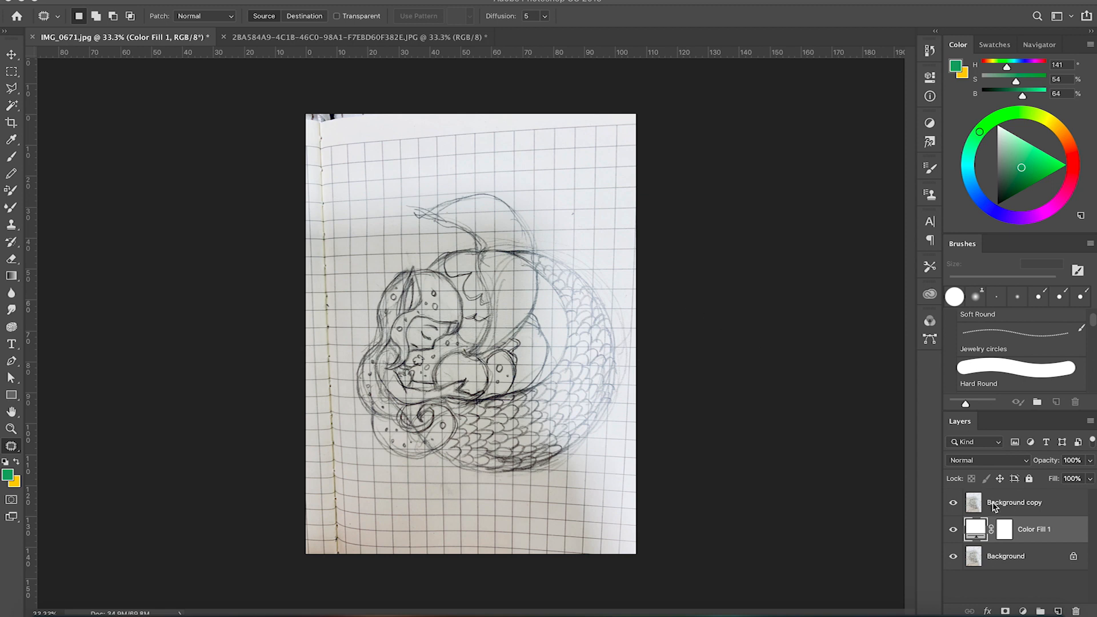
Select the Background copy layer of the sketch photo in the Layers panel.
left_click(1014, 503)
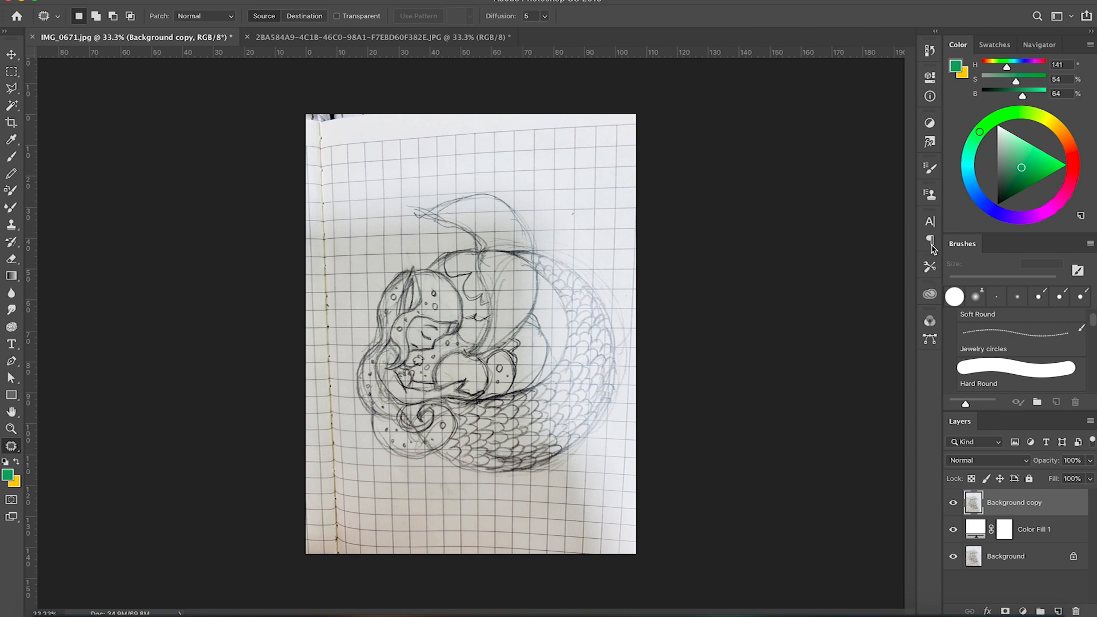
mouse_move(993, 54)
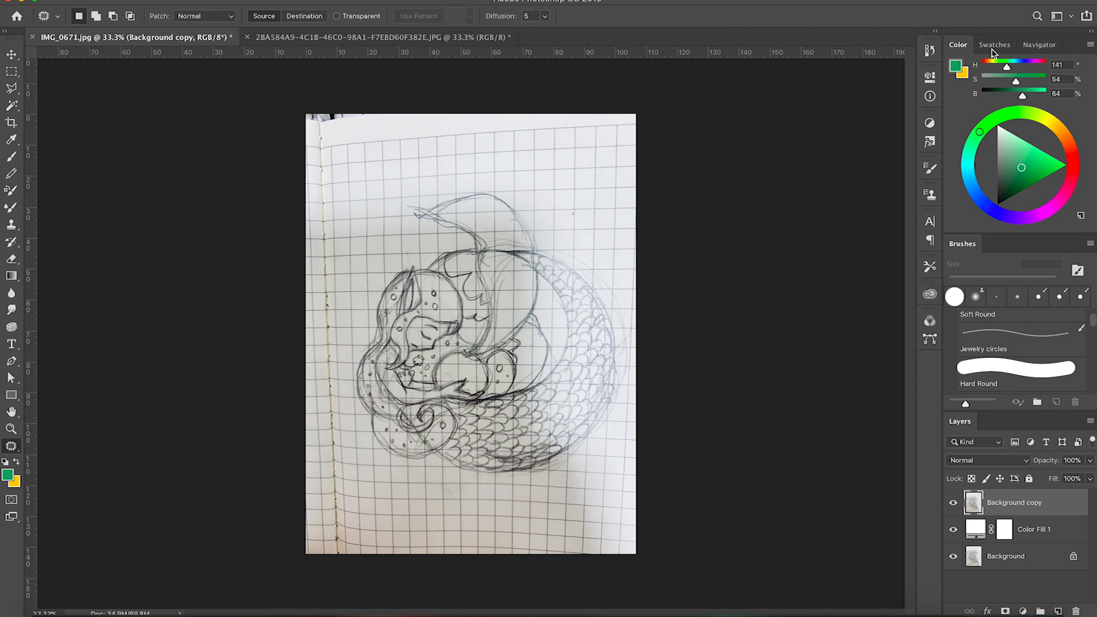
mouse_move(995, 54)
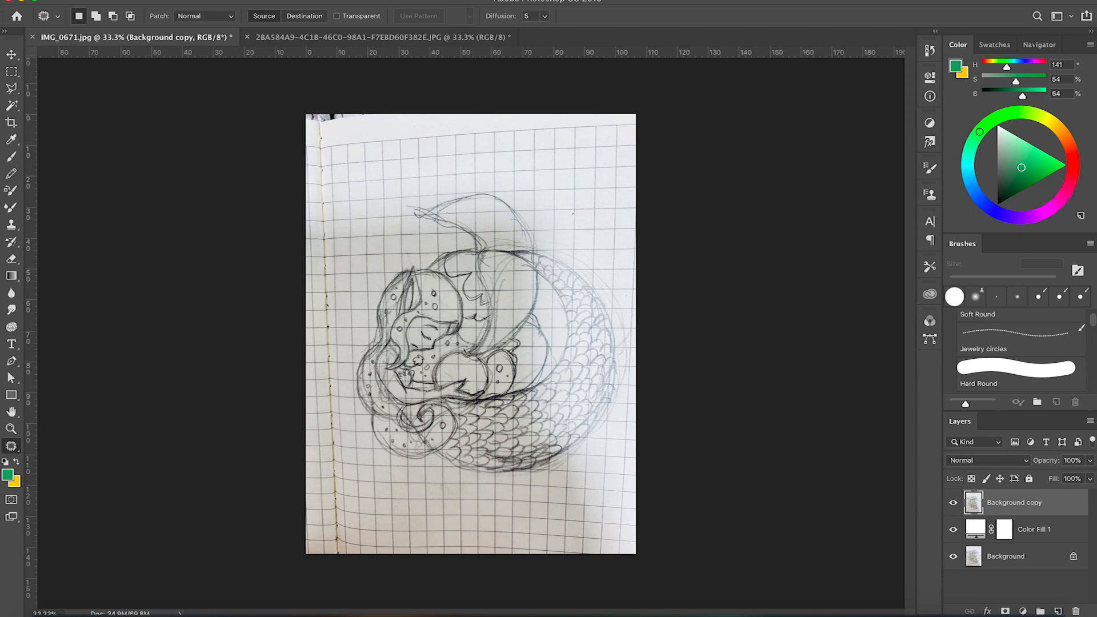
Apply a Hue/Saturation adjustment with Colorize enabled to the sketch copy.
left_click(185, 6)
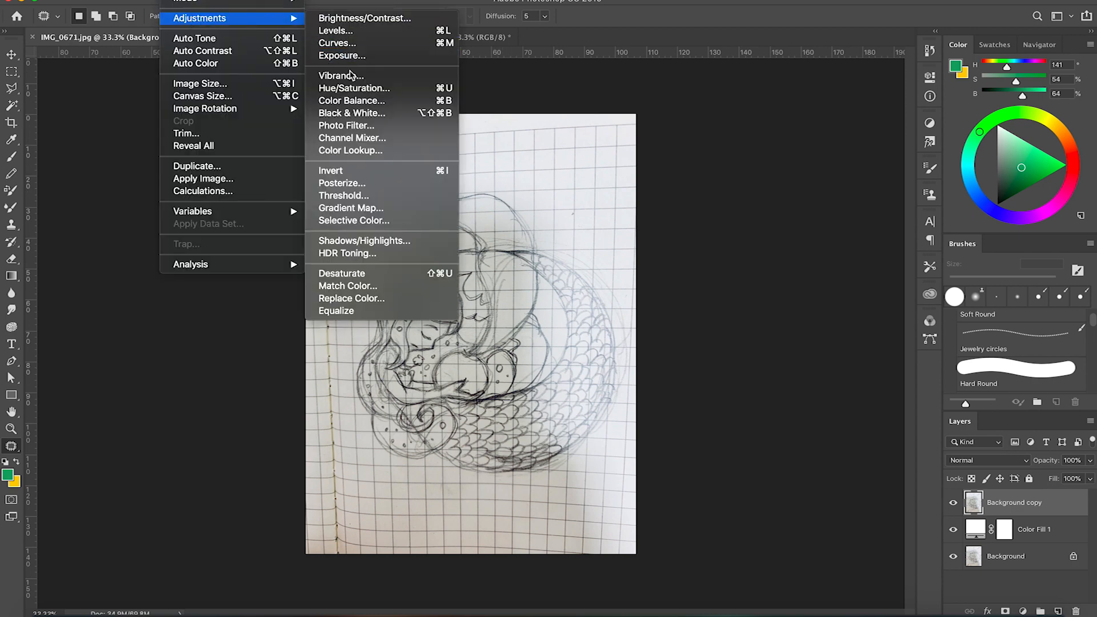
left_click(354, 87)
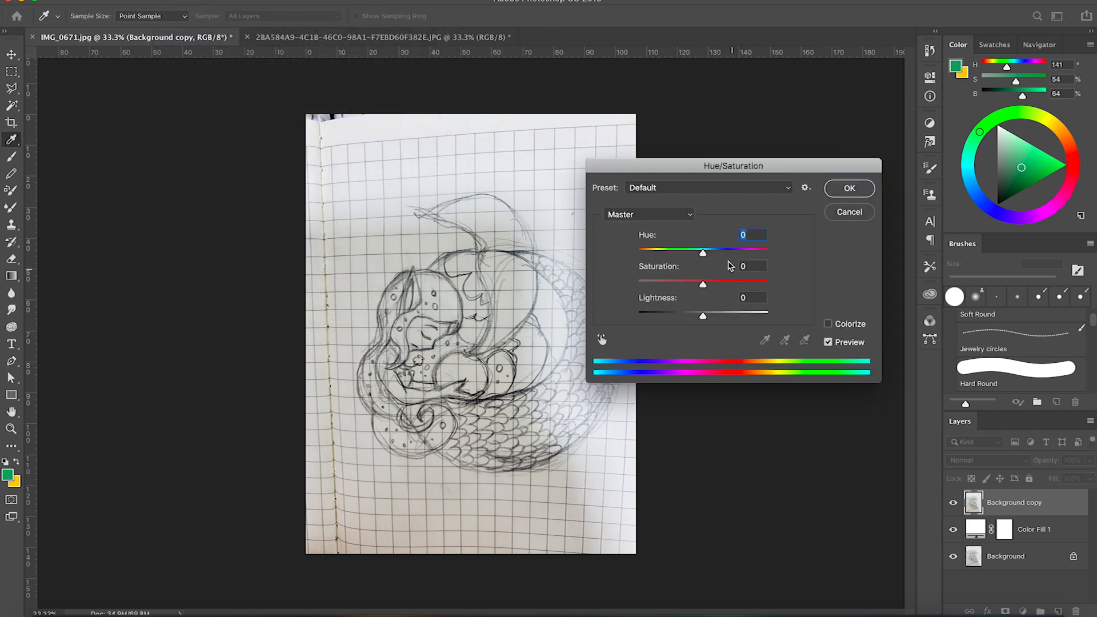
left_click(828, 324)
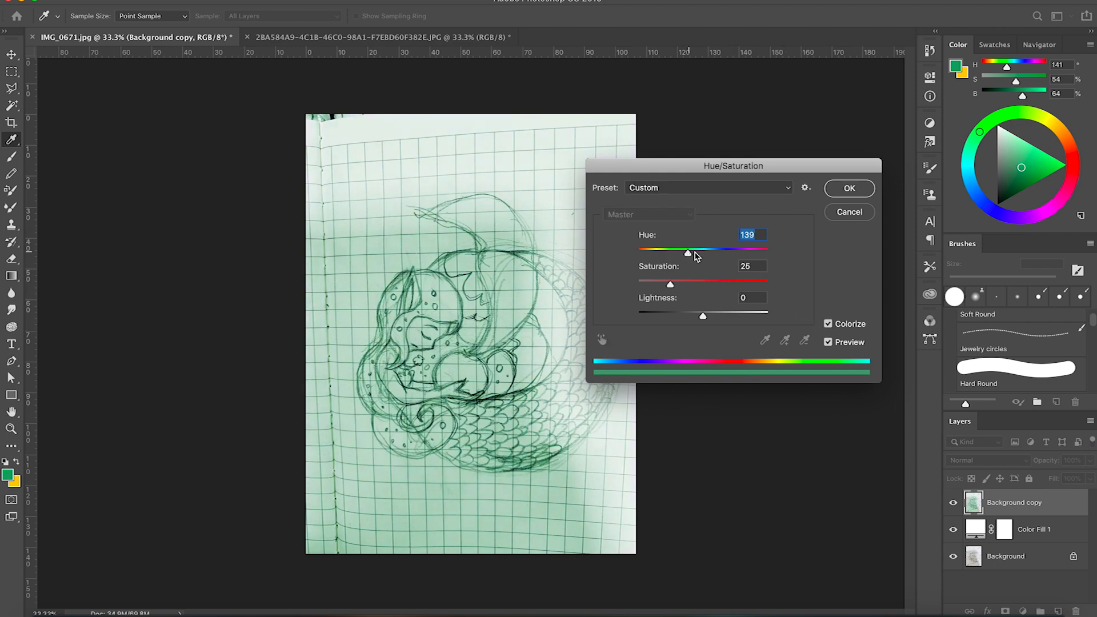
Set the tint to hue 202, saturation 63 and lightness 63 for a pale blue guide.
left_click_drag(687, 252, 703, 252)
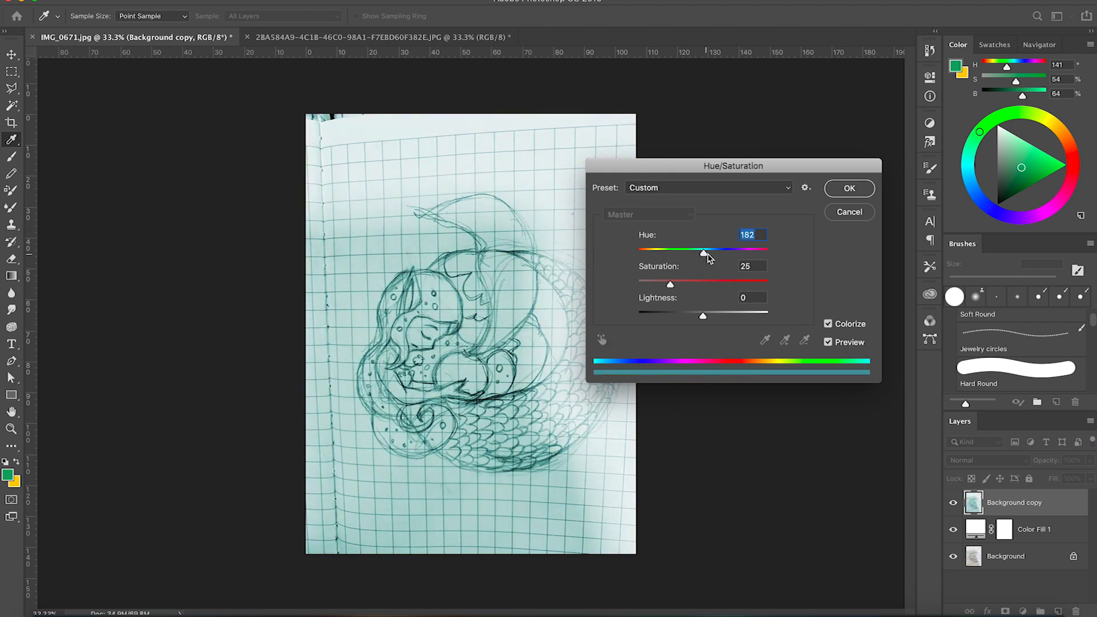
left_click_drag(670, 285, 717, 284)
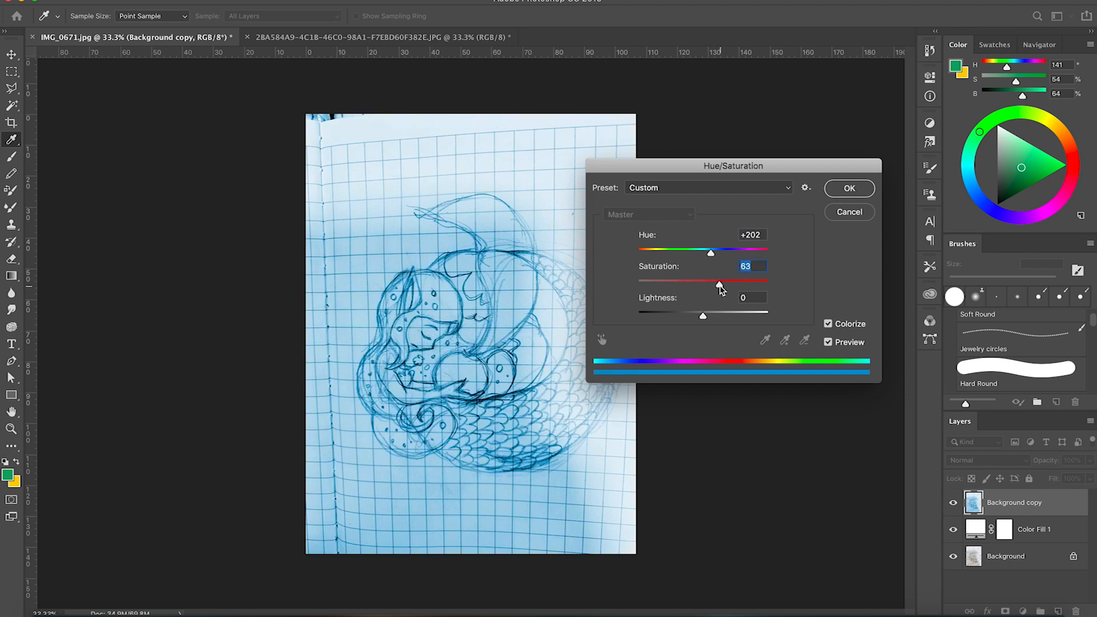
left_click_drag(704, 315, 742, 315)
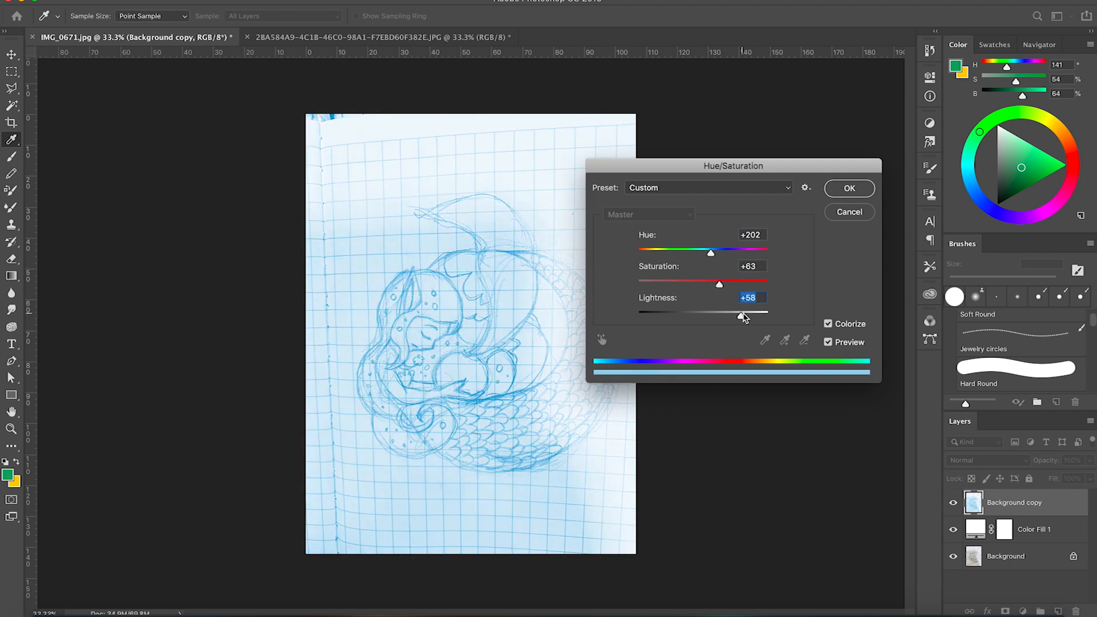
left_click_drag(743, 315, 752, 316)
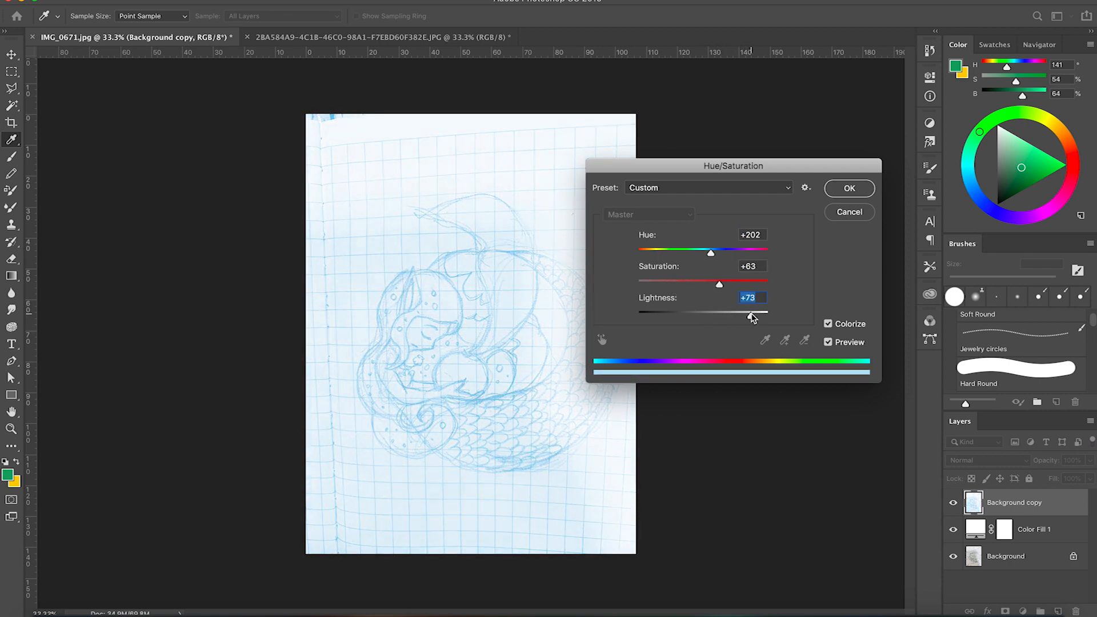
left_click_drag(751, 315, 744, 316)
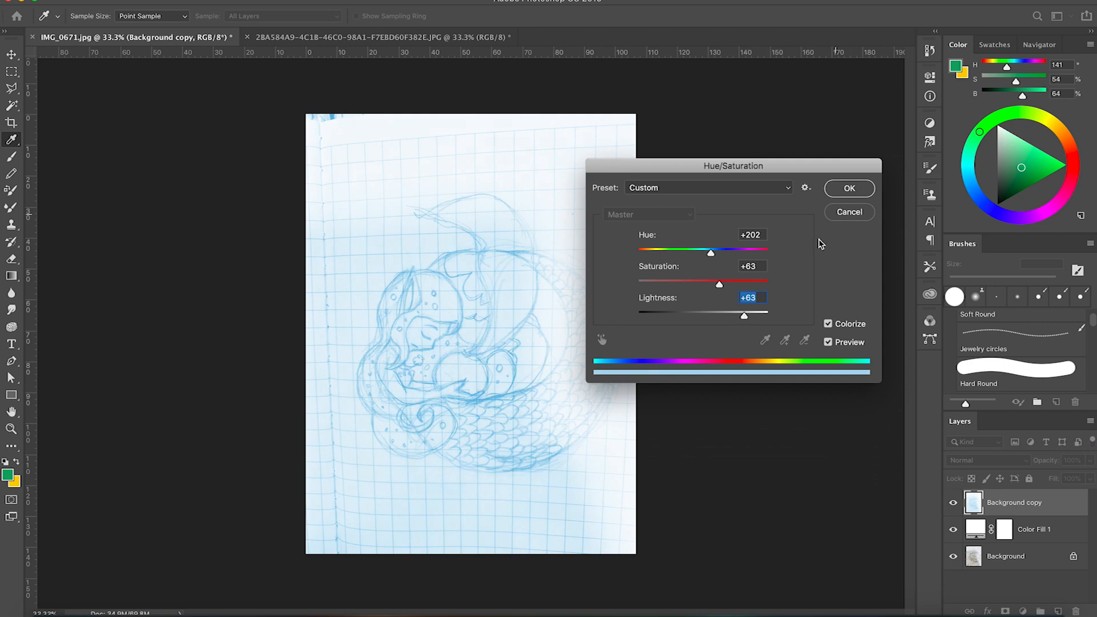
left_click_drag(744, 315, 749, 316)
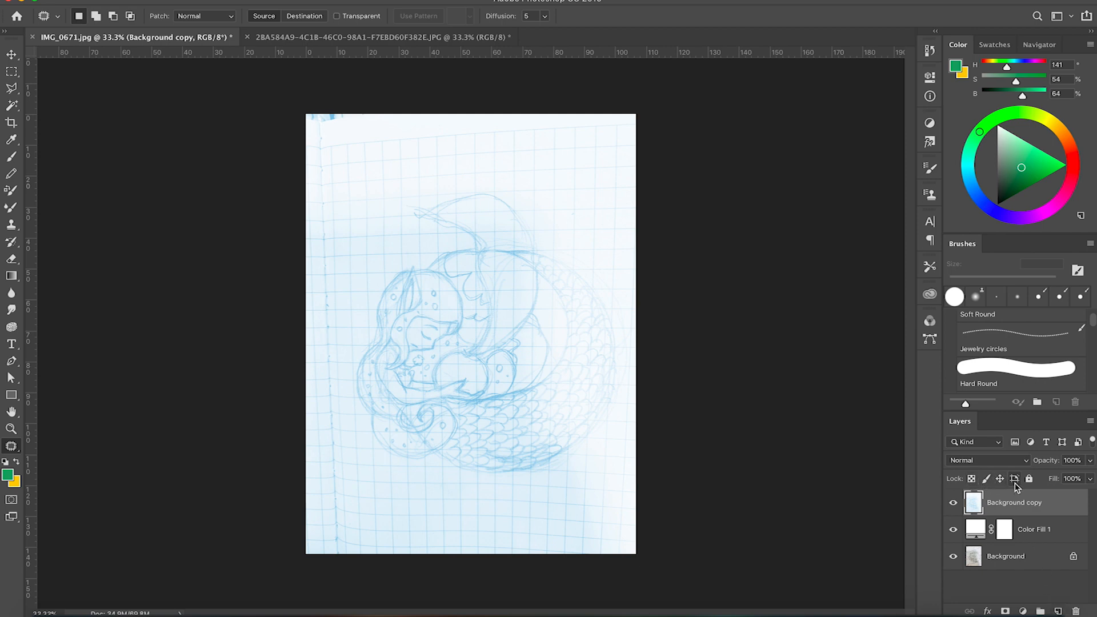
Lock the tinted sketch and ink the mermaid's ear, hair strand, head and hair outlines in black.
left_click(1028, 479)
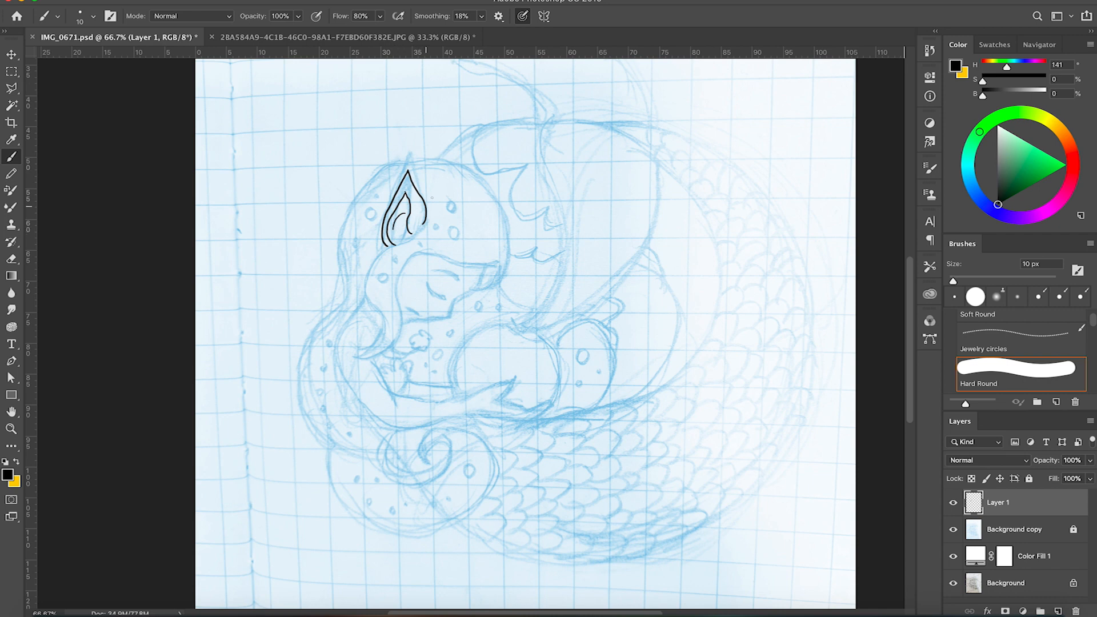
left_click_drag(416, 224, 350, 357)
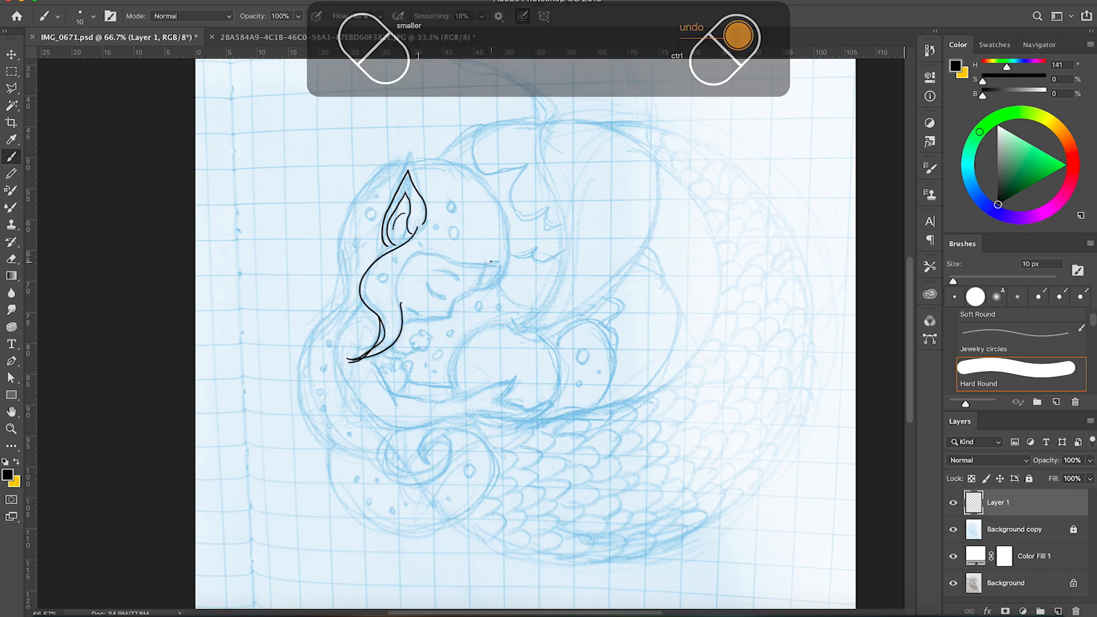
left_click_drag(420, 294, 490, 273)
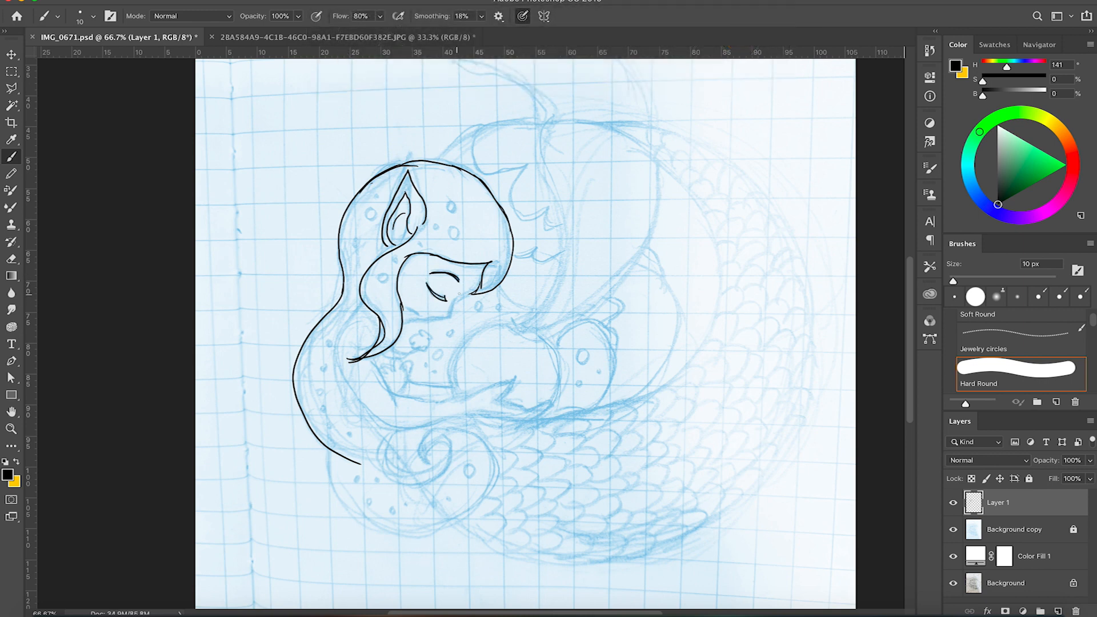
left_click_drag(406, 322, 479, 290)
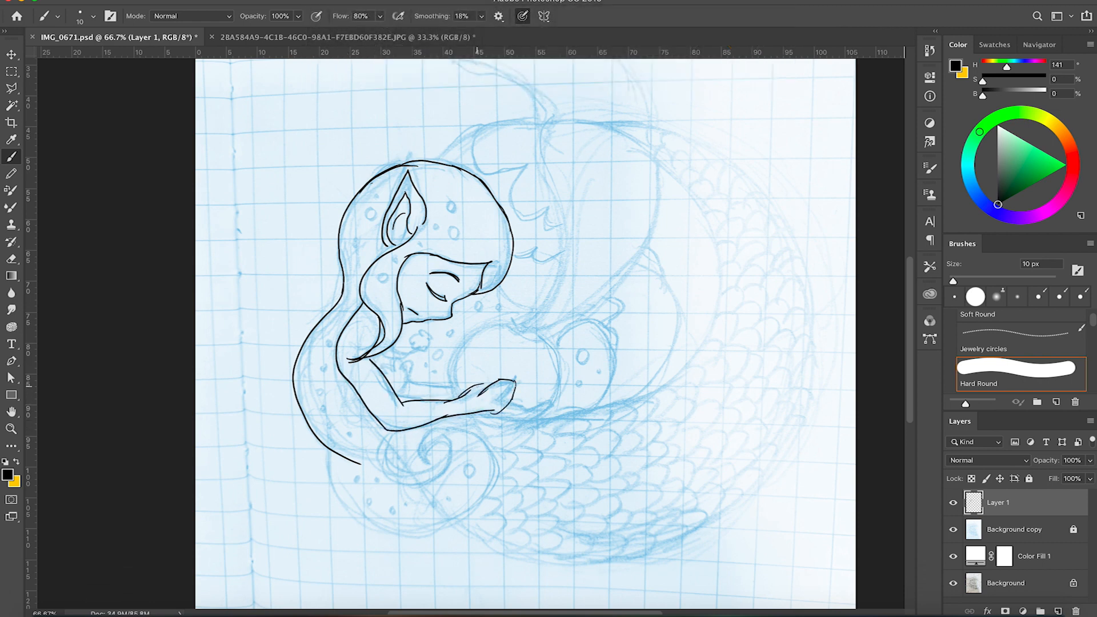
Ink the mermaid's arm and hand and refine the fingers.
left_click_drag(483, 377, 490, 405)
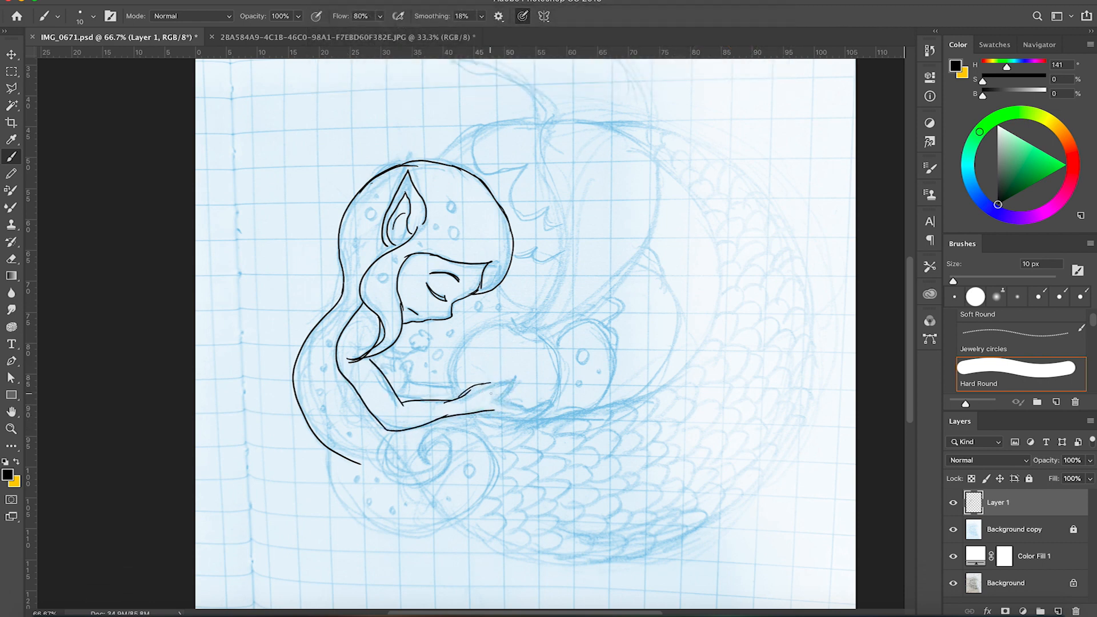
left_click_drag(496, 399, 577, 301)
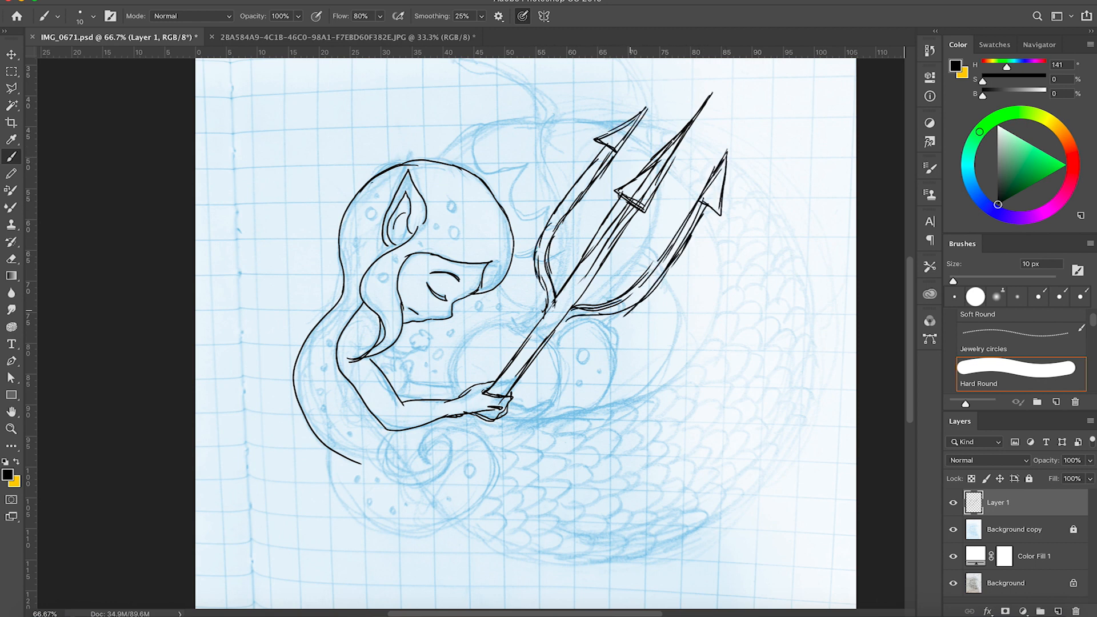
Erase stray strokes, then ink the curling tail, fin, small hands and trident base.
left_click(42, 4)
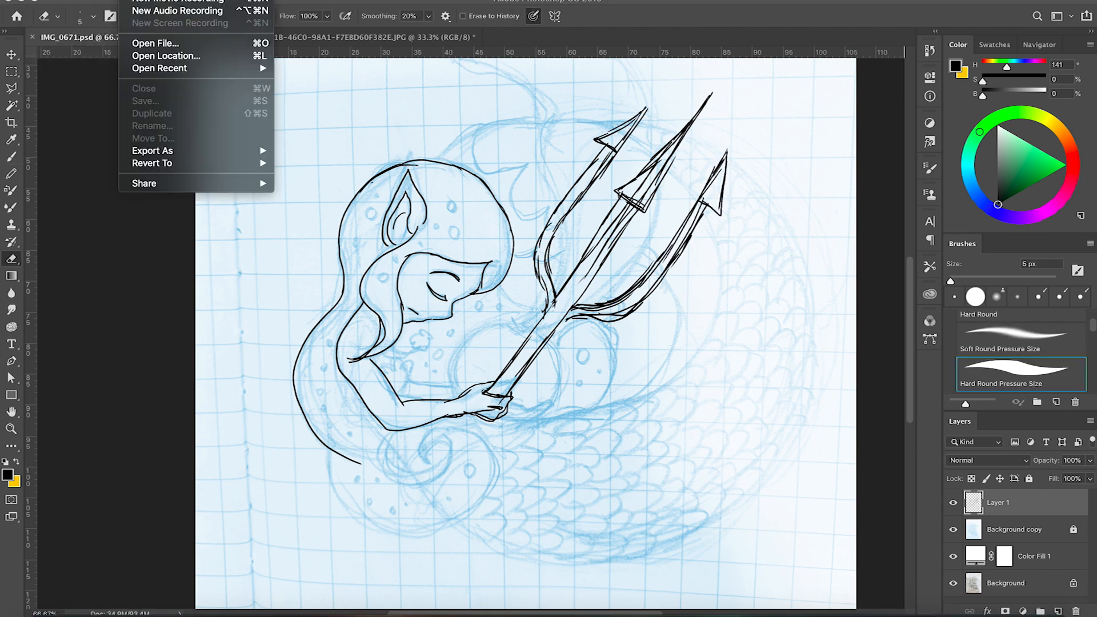
left_click(574, 308)
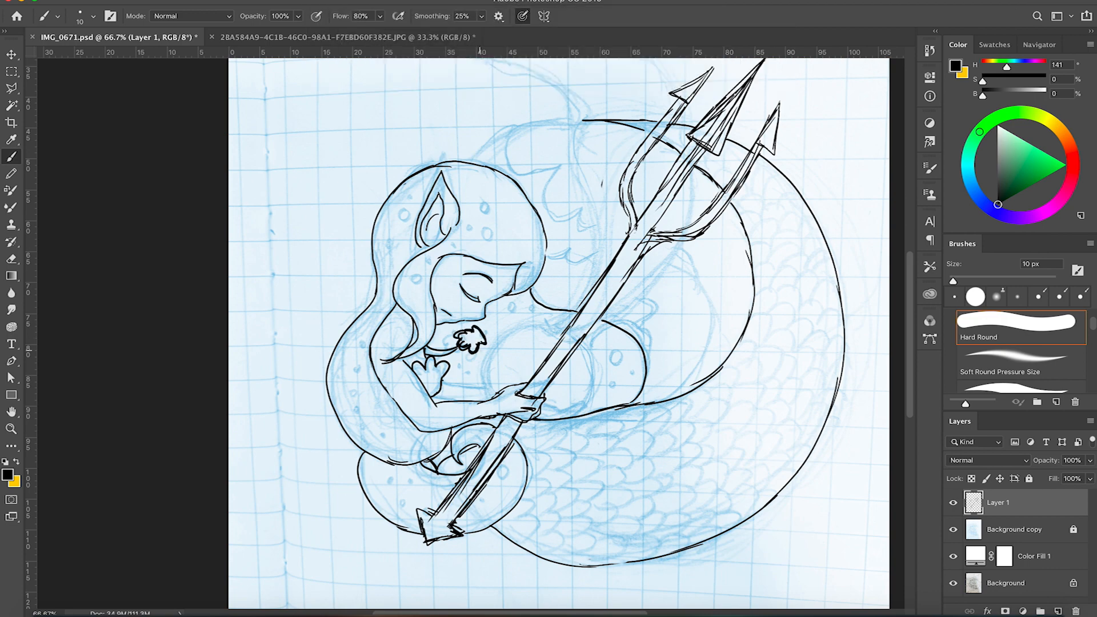
left_click(953, 529)
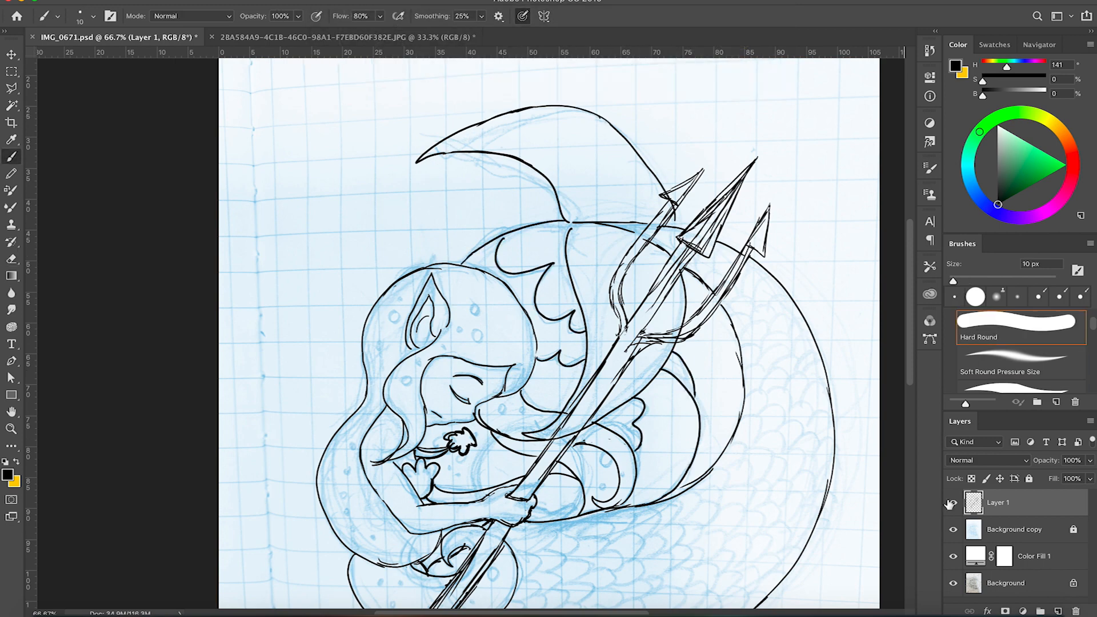
Hide the blue Background copy sketch beneath the line art.
left_click(951, 529)
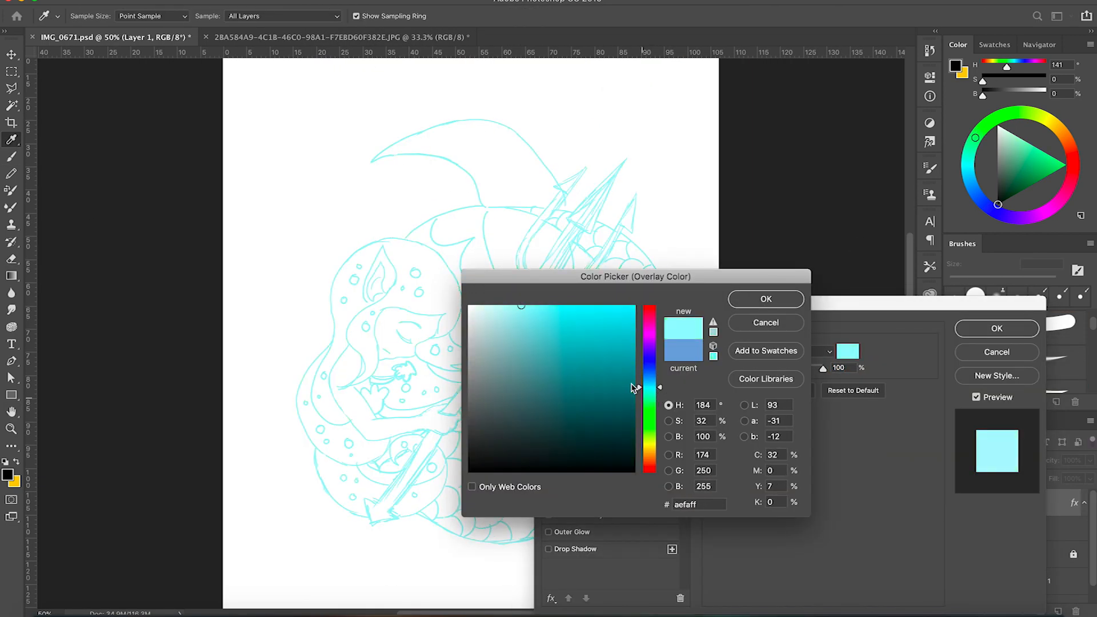
Confirm the #aefaff overlay and retrace the ear in bold black on a new layer.
left_click(765, 299)
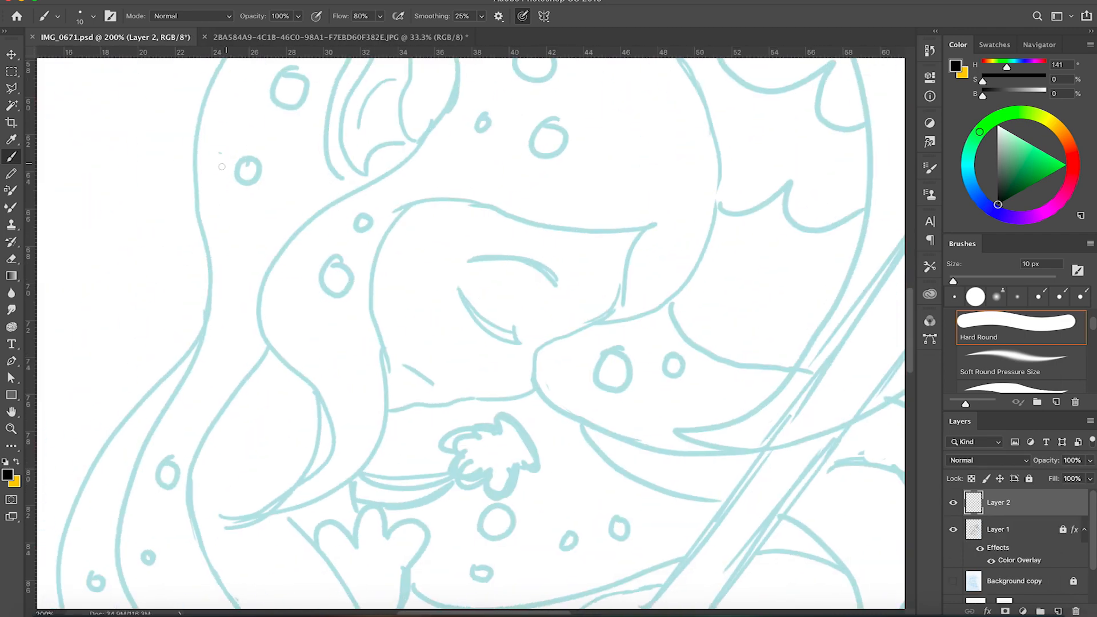
left_click_drag(424, 209, 655, 225)
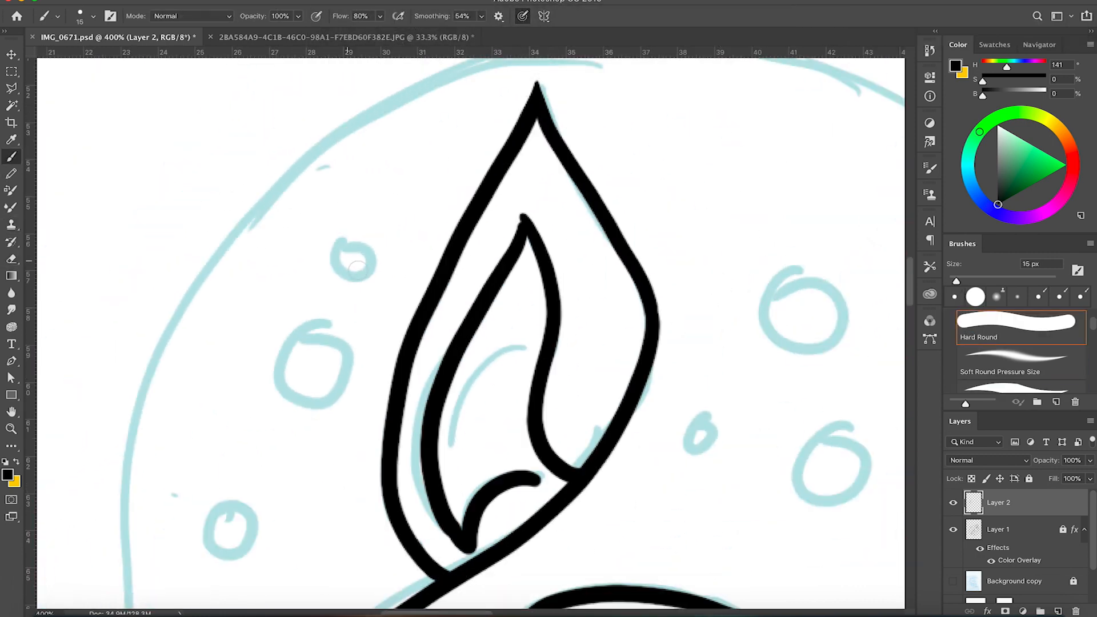
left_click_drag(532, 318, 476, 389)
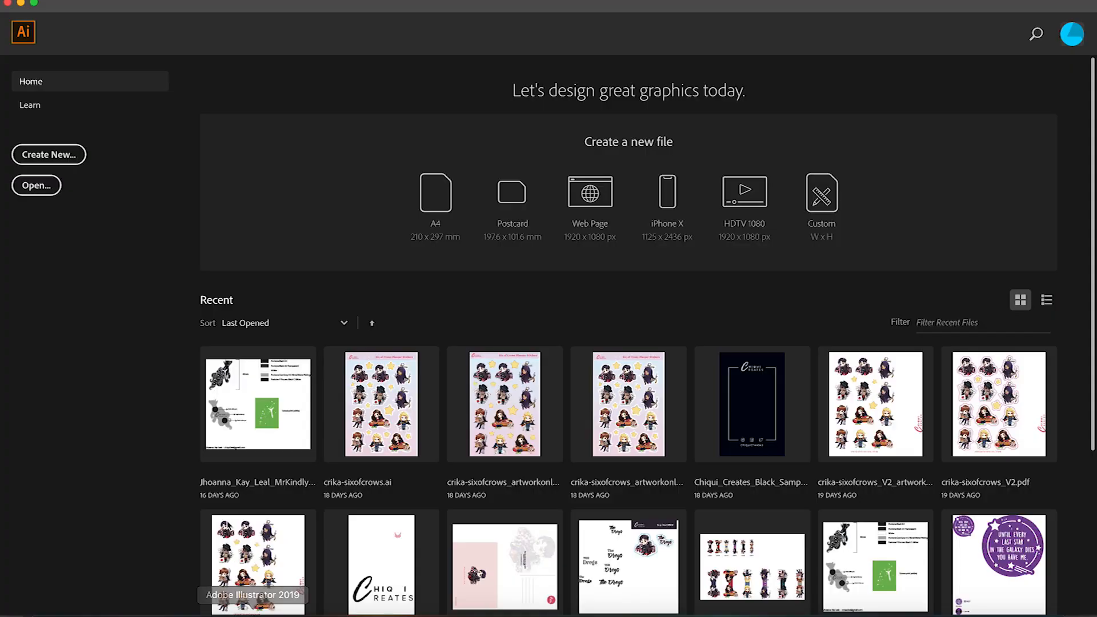
Start a new Illustrator document from the File menu.
left_click(105, 3)
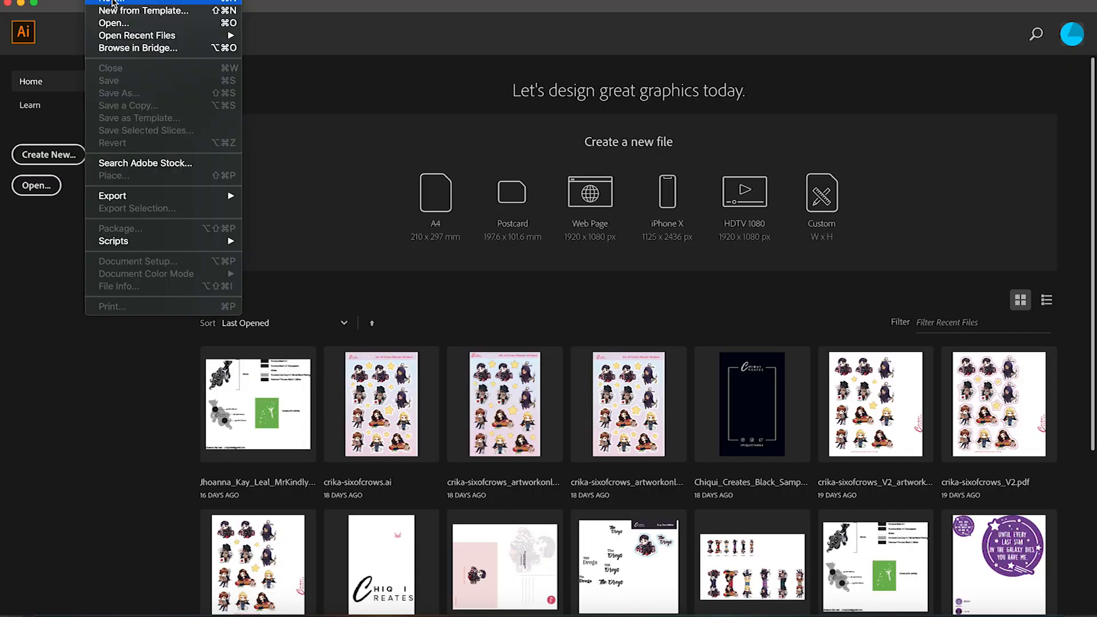
left_click(112, 2)
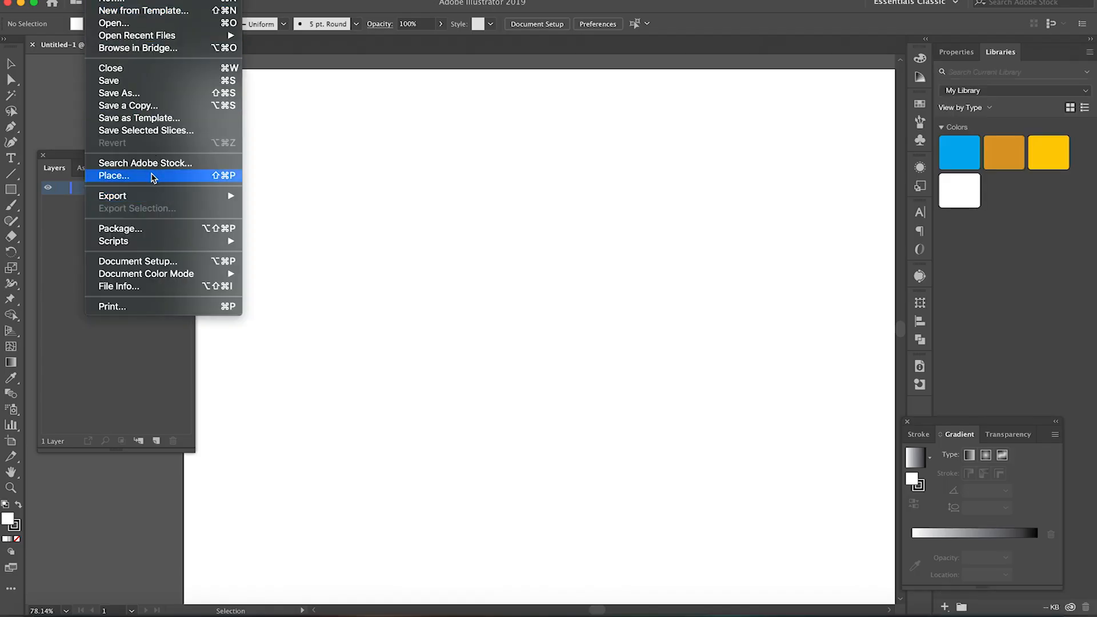
Place IMG_0671.psd from Enamel Pins > TKAK Pin 01 as a linked image.
left_click(113, 175)
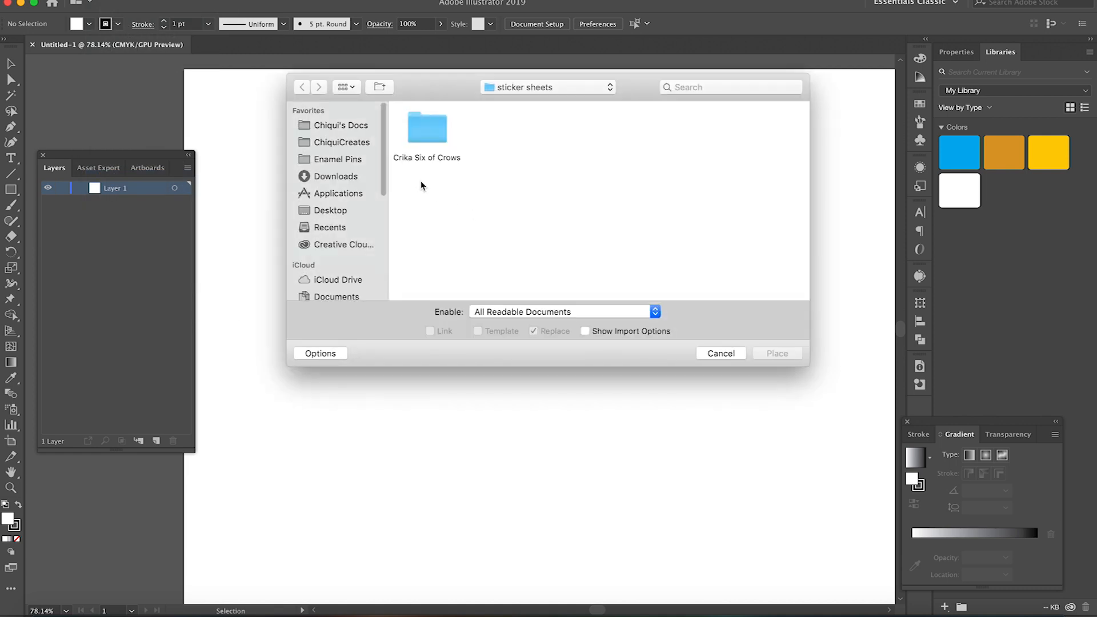
left_click(343, 142)
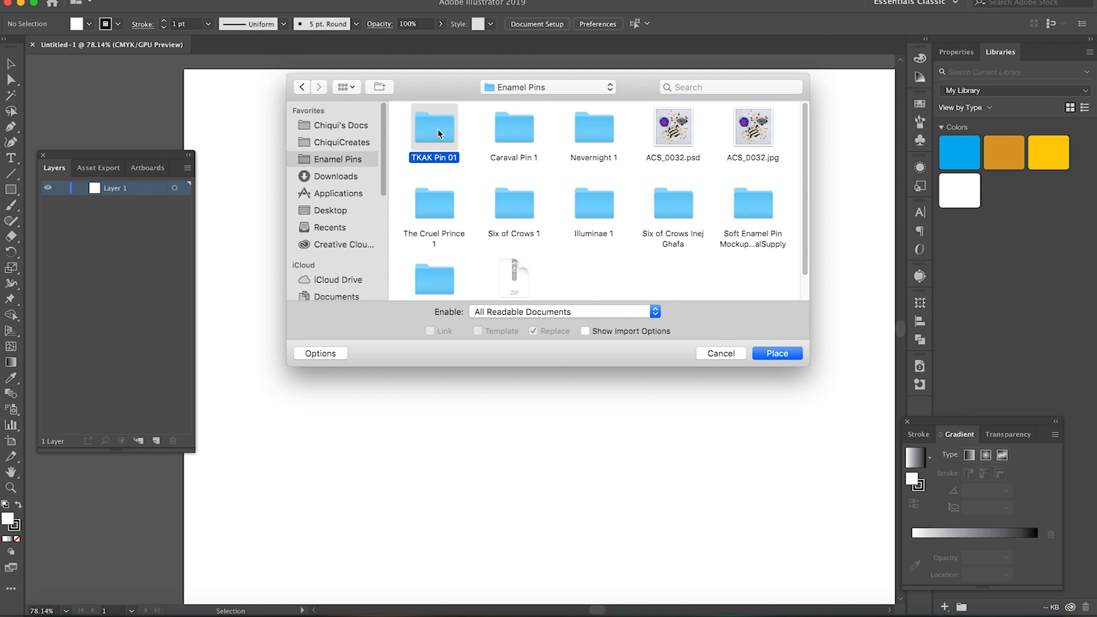
double_click(433, 127)
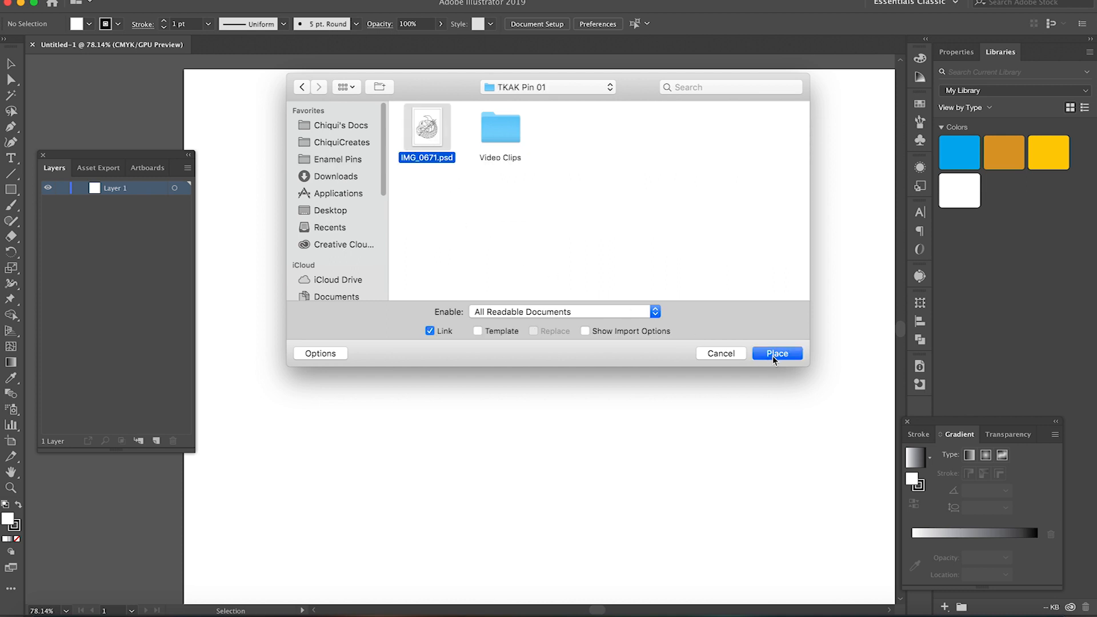
left_click(777, 354)
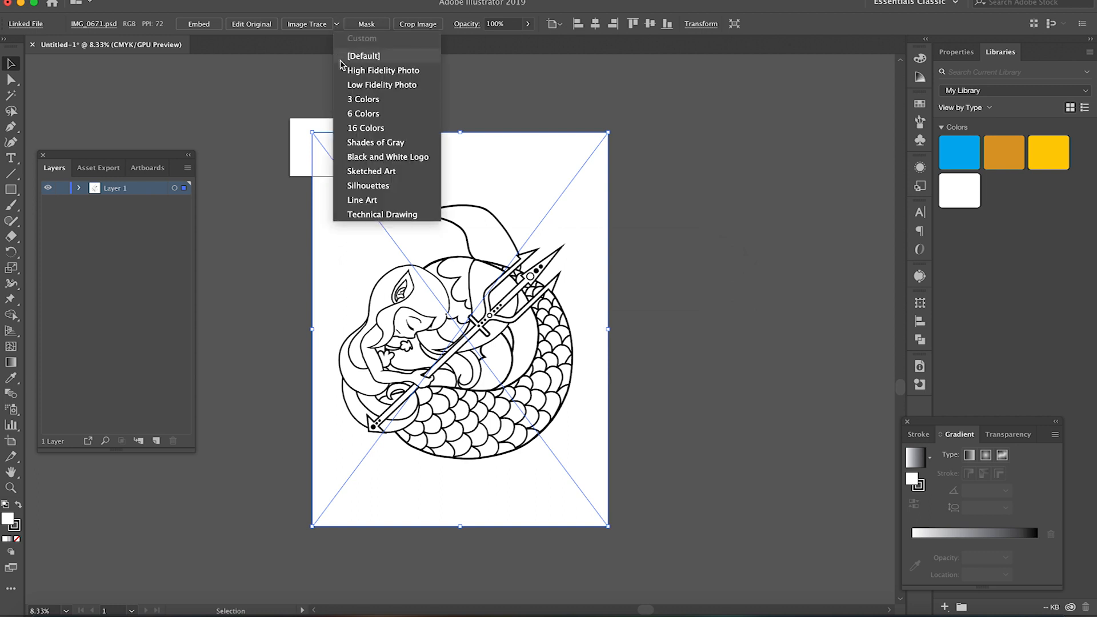
Image-trace the placed sketch with a preset, accepting the large-image warning.
left_click(365, 128)
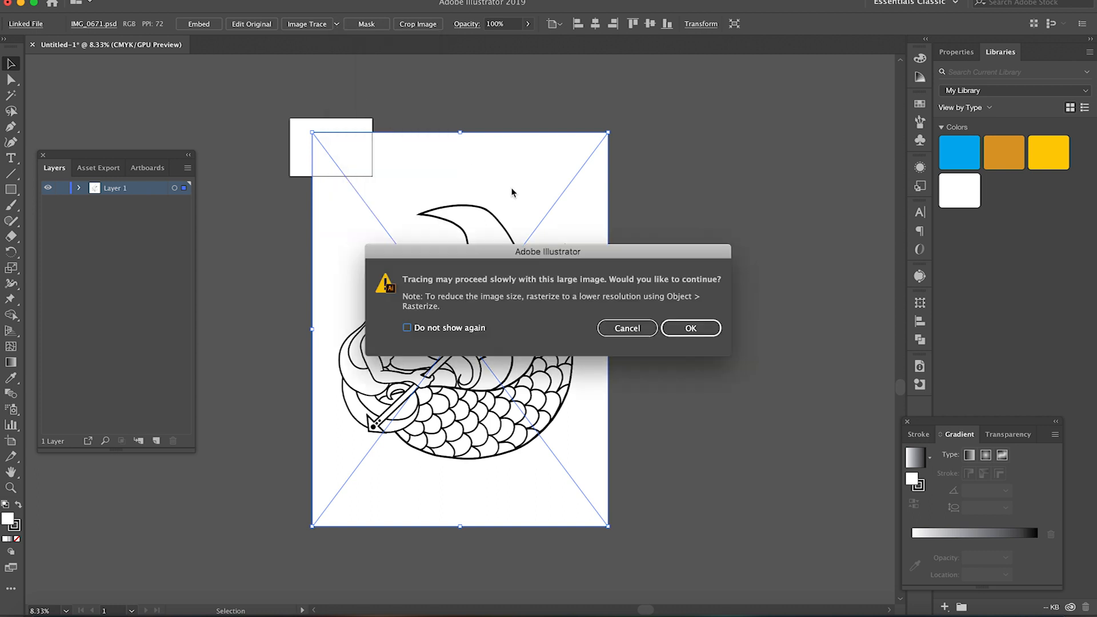
mouse_move(826, 392)
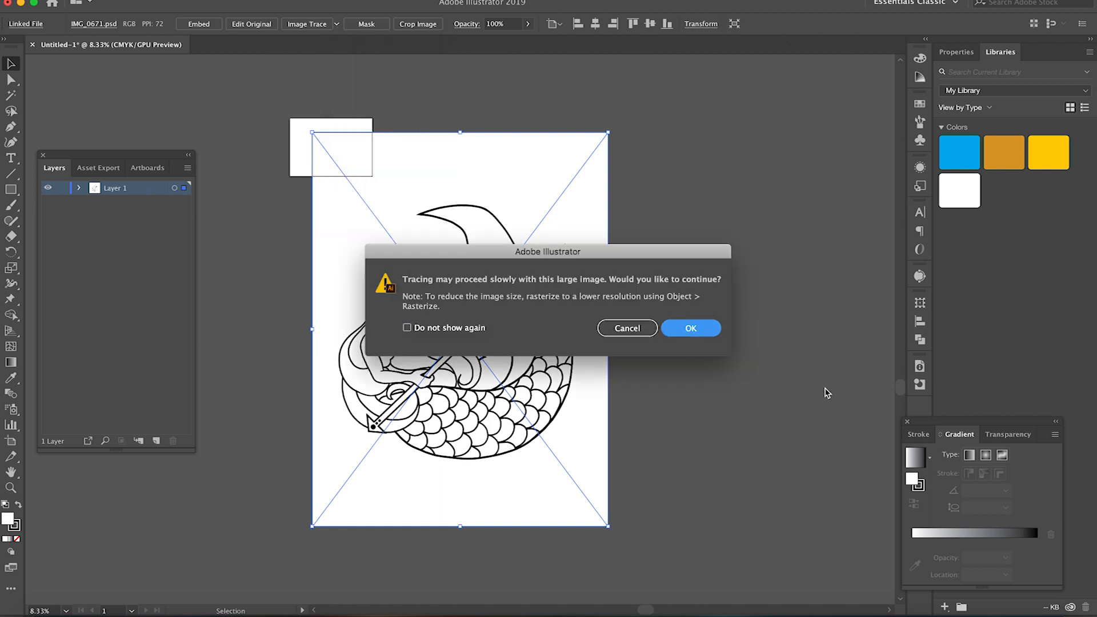
left_click(689, 328)
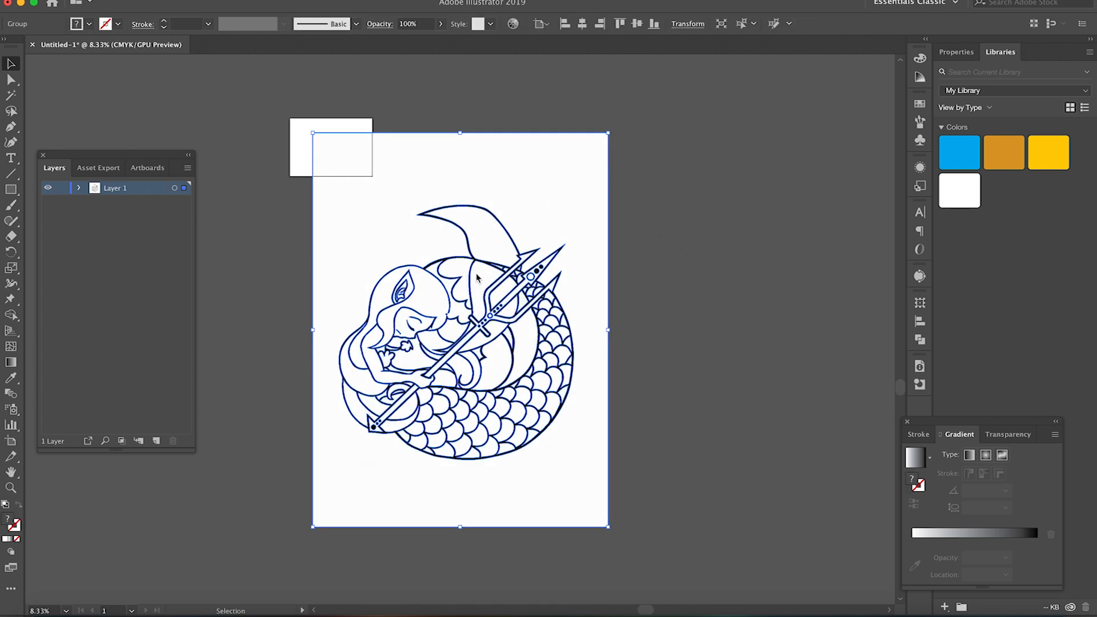
Ungroup the traced mermaid artwork into separate compound paths.
right_click(478, 278)
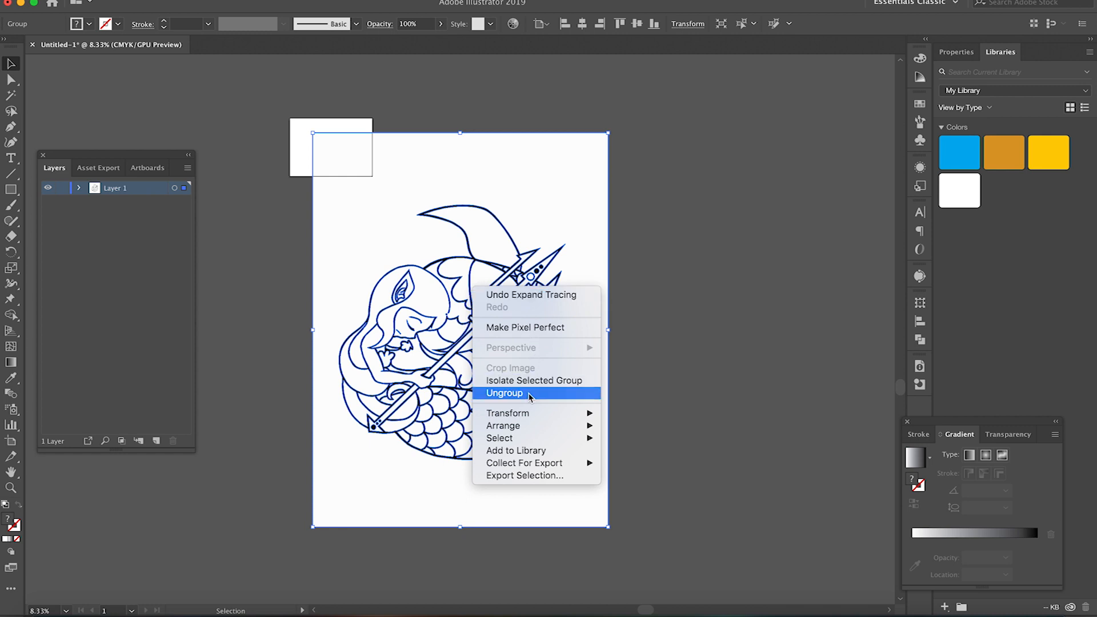
left_click(504, 392)
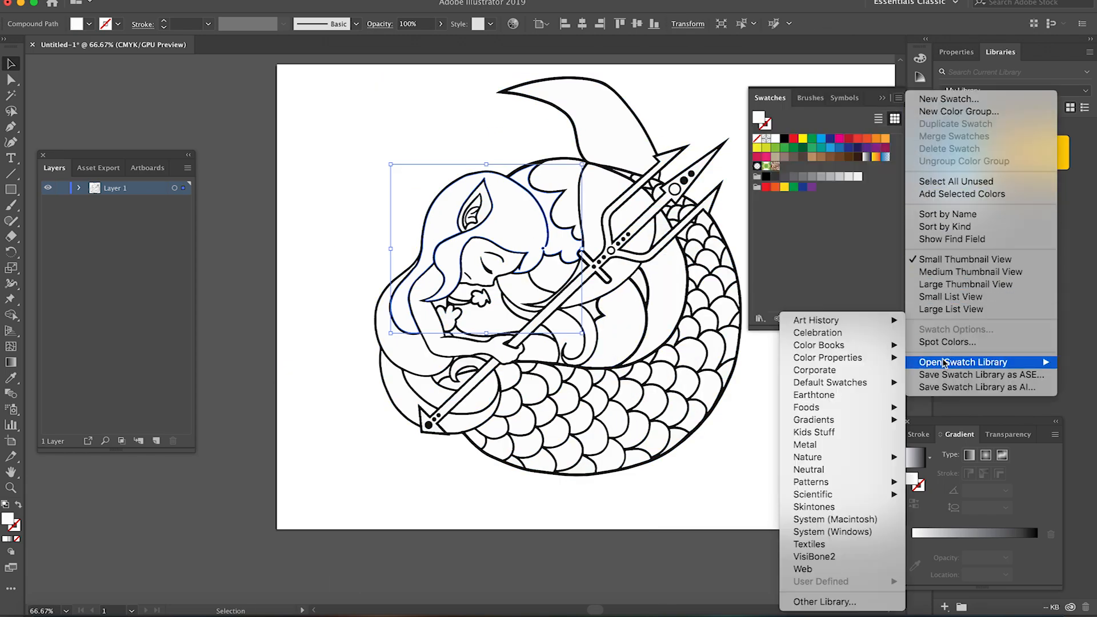
mouse_move(807, 457)
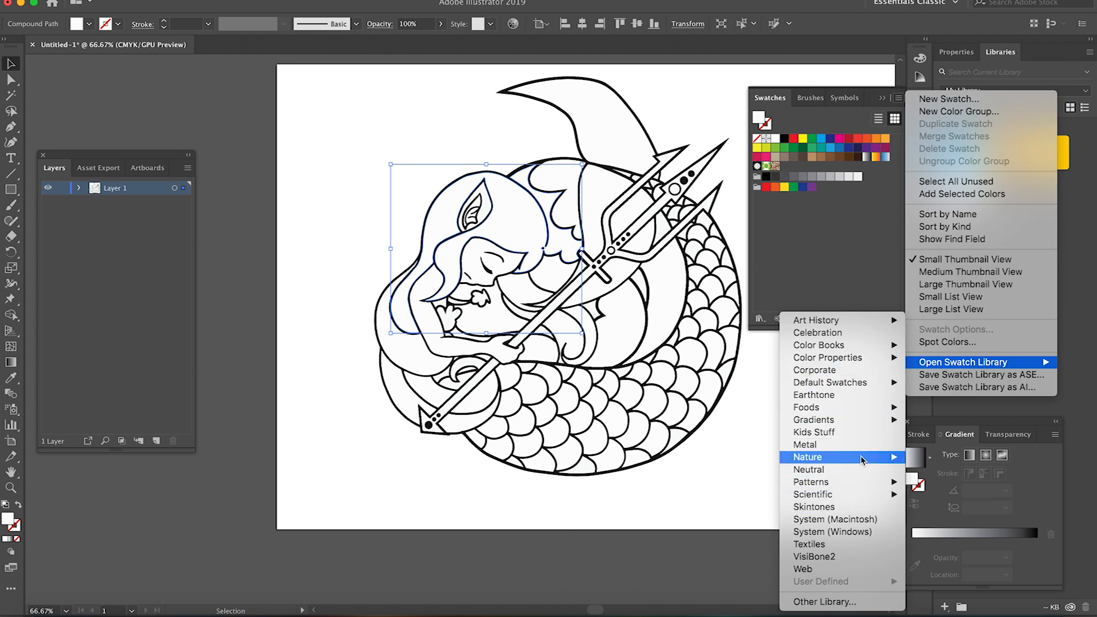
mouse_move(819, 344)
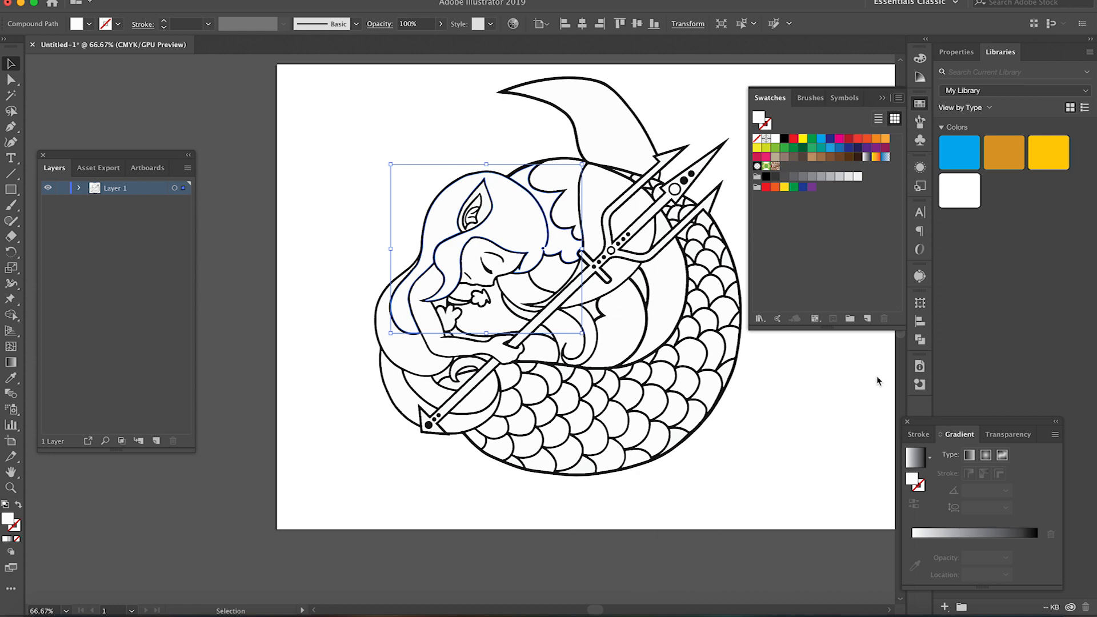
Load the PANTONE+ Solid Coated book, enlarge it and pick a Pantone colour for the artwork.
left_click(766, 137)
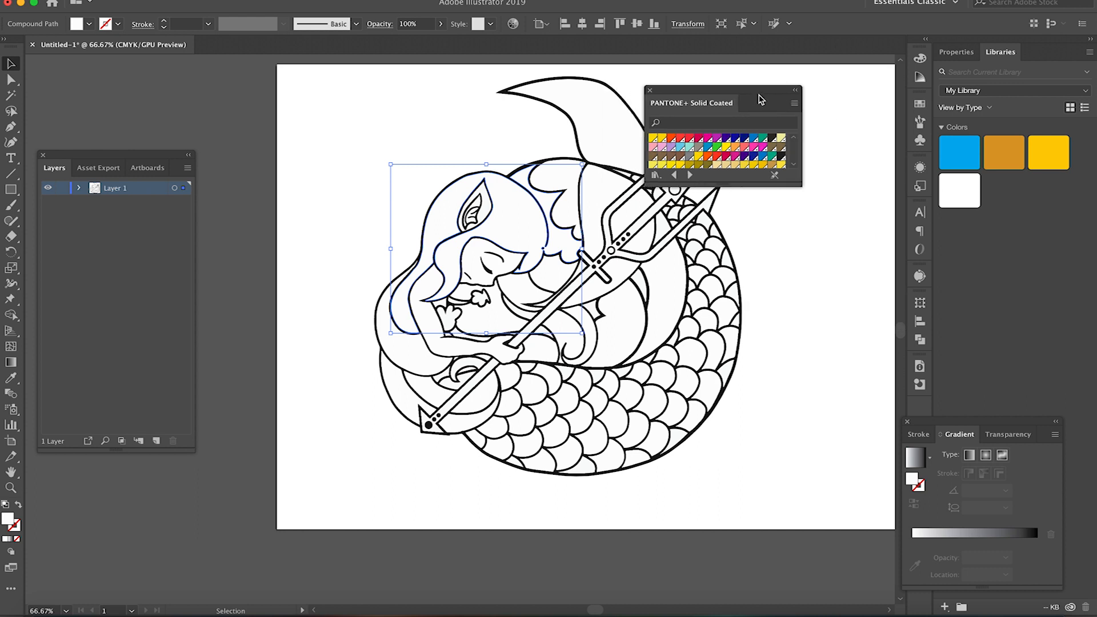
left_click_drag(761, 98, 820, 105)
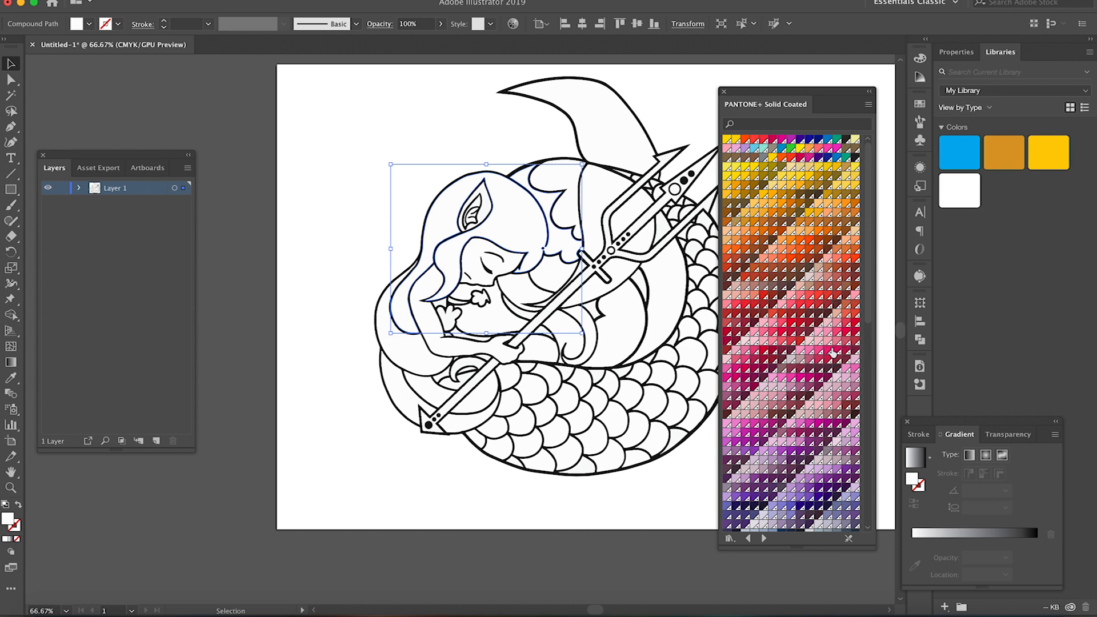
left_click(749, 312)
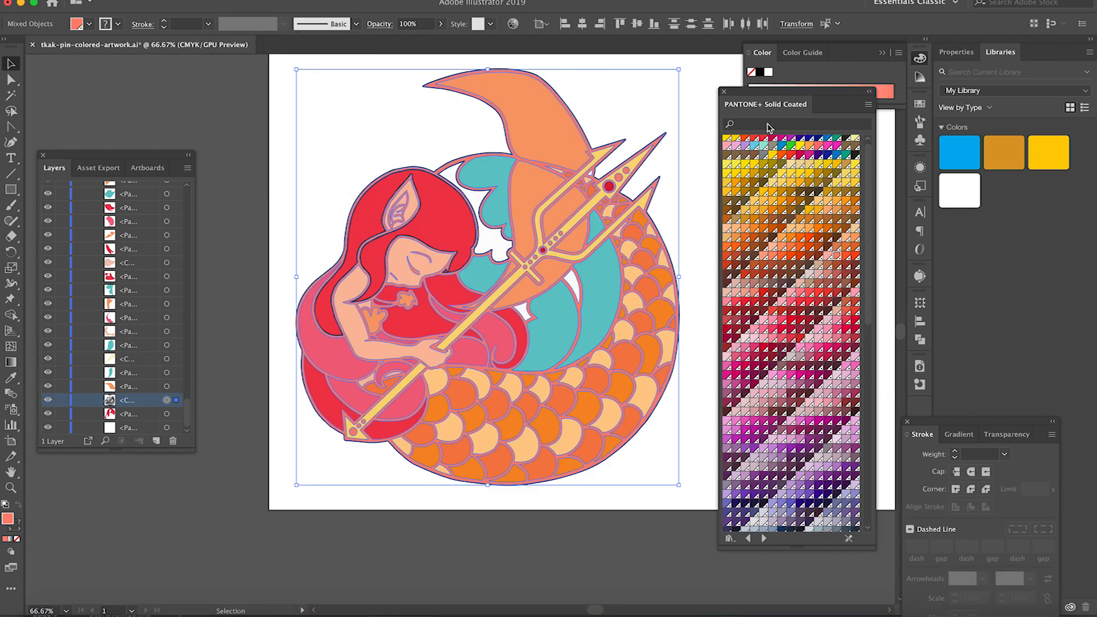
Search the PANTONE+ Solid Coated swatches for 7605 to recolour the mermaid's outlines lavender-blue.
type("7605")
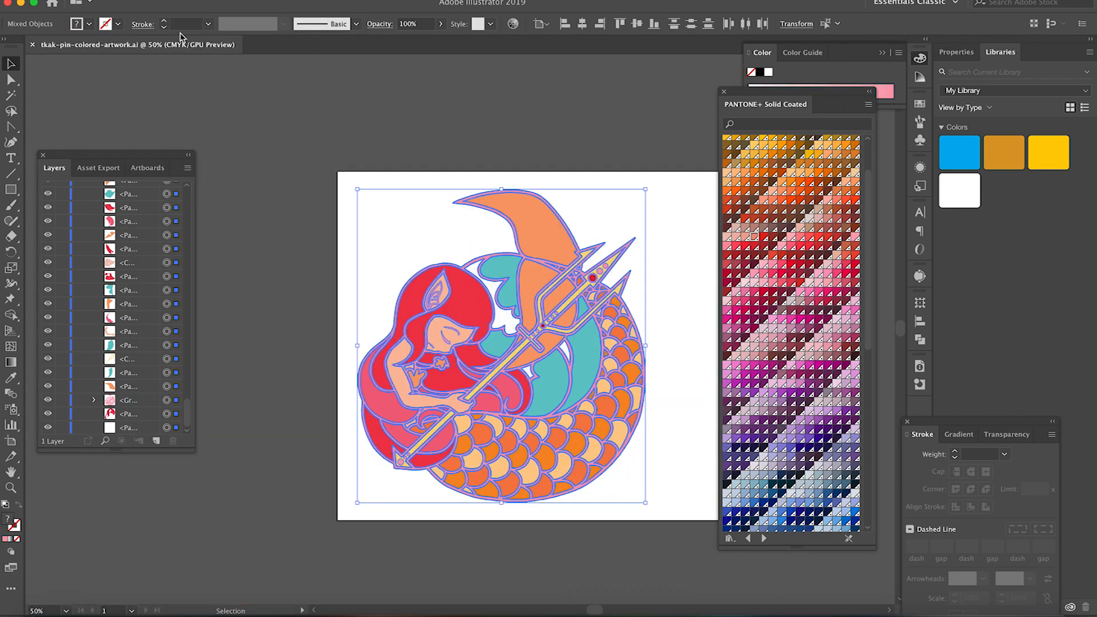
Set the mermaid artwork's width to the 45mm pin size with proportions linked.
left_click(796, 23)
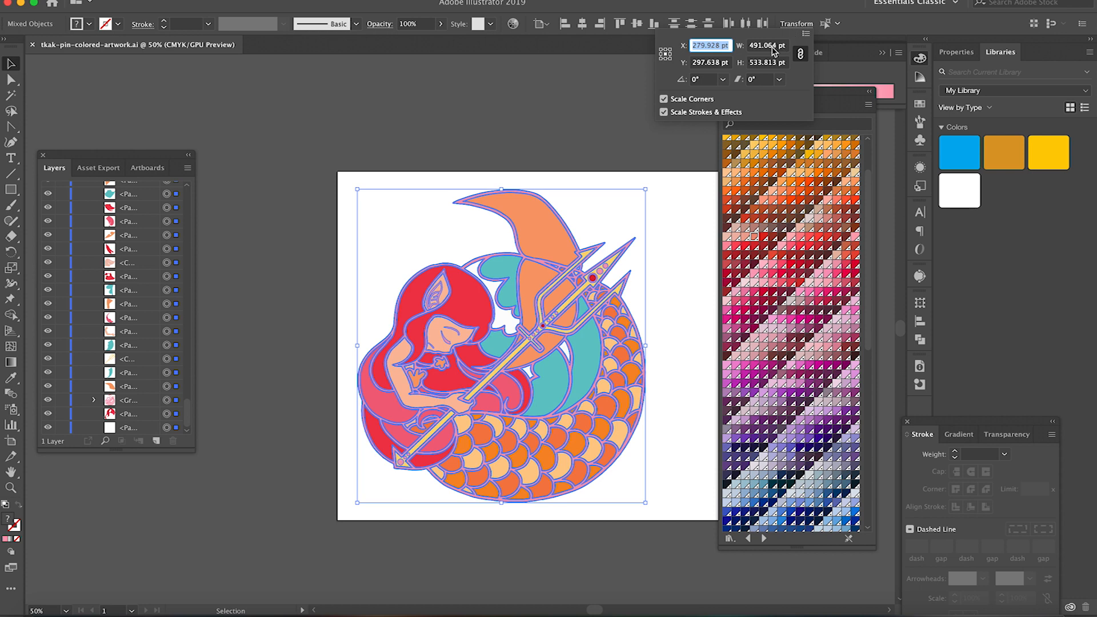
left_click(767, 45)
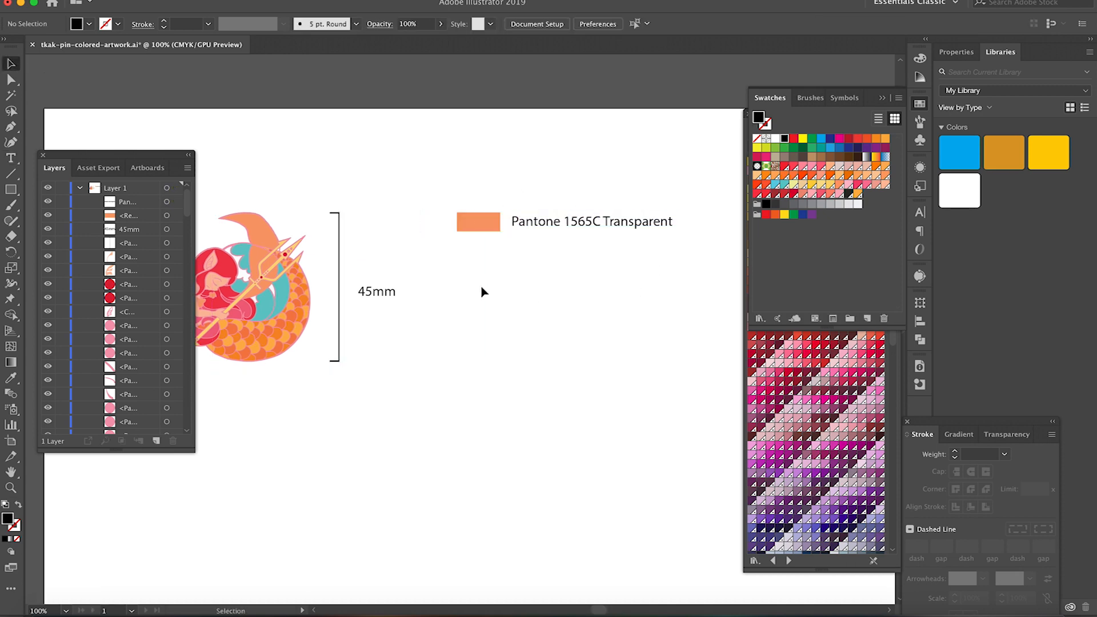
Rename a Pantone legend label and recolour the new legend row's swatch.
double_click(622, 250)
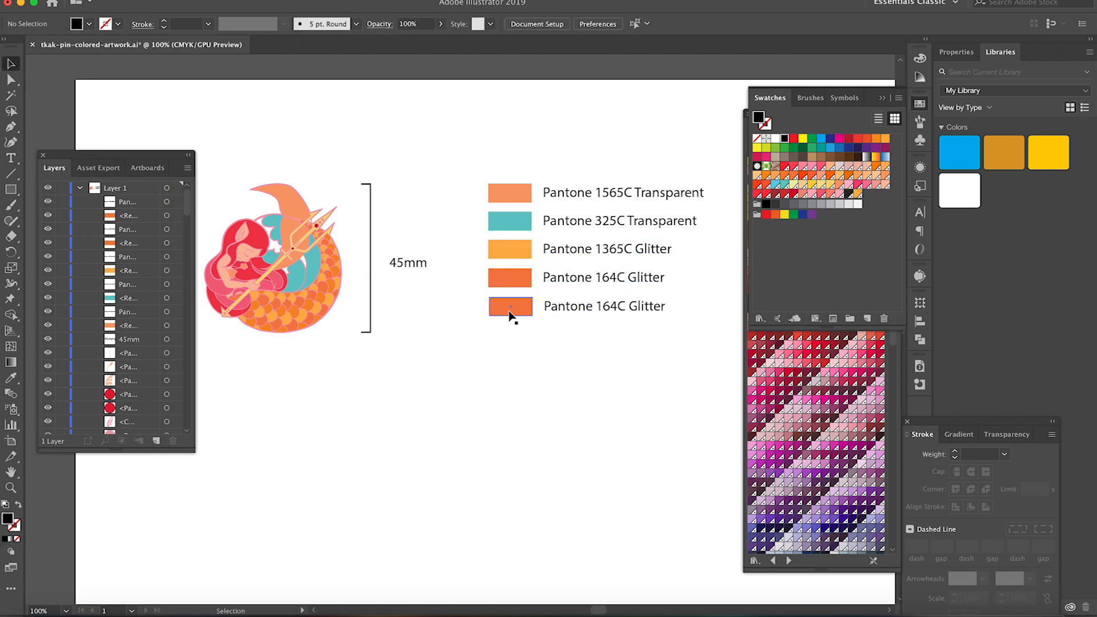
left_click(510, 305)
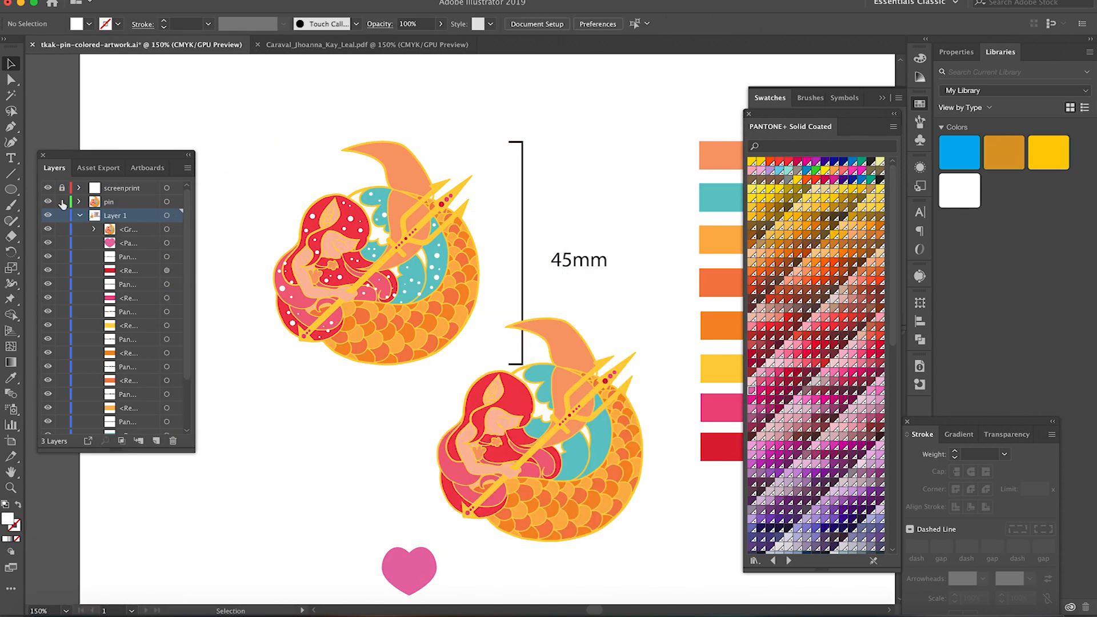
Reflect the pin copy to create the mirrored back view.
right_click(397, 402)
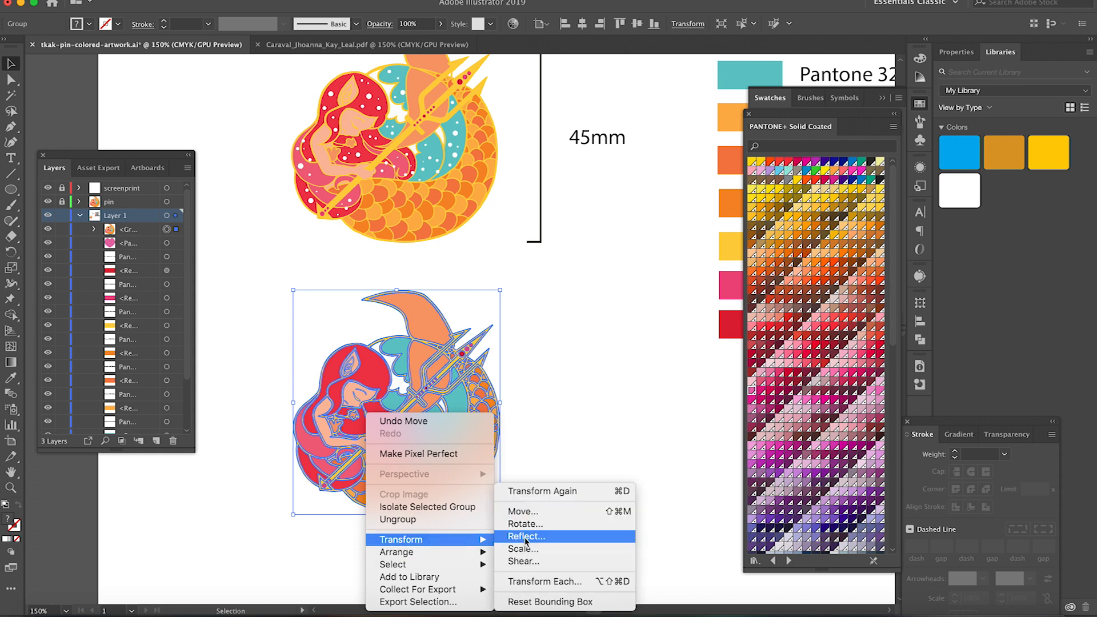
left_click(526, 536)
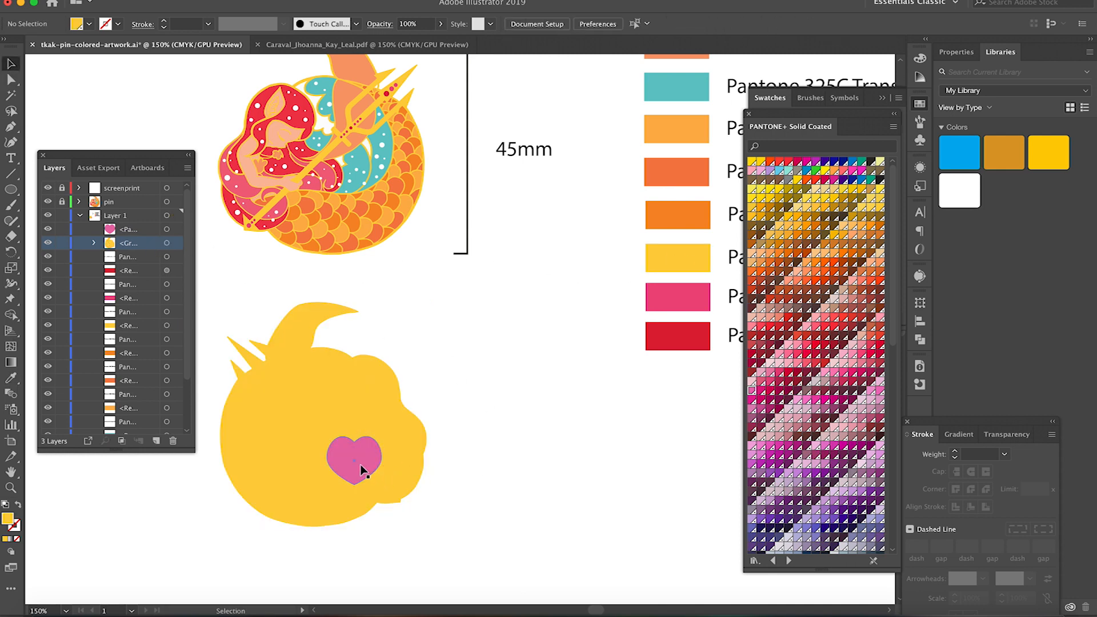
Position the pink heart on the gold back silhouette and place a duplicate heart beside it.
left_click_drag(361, 462, 374, 445)
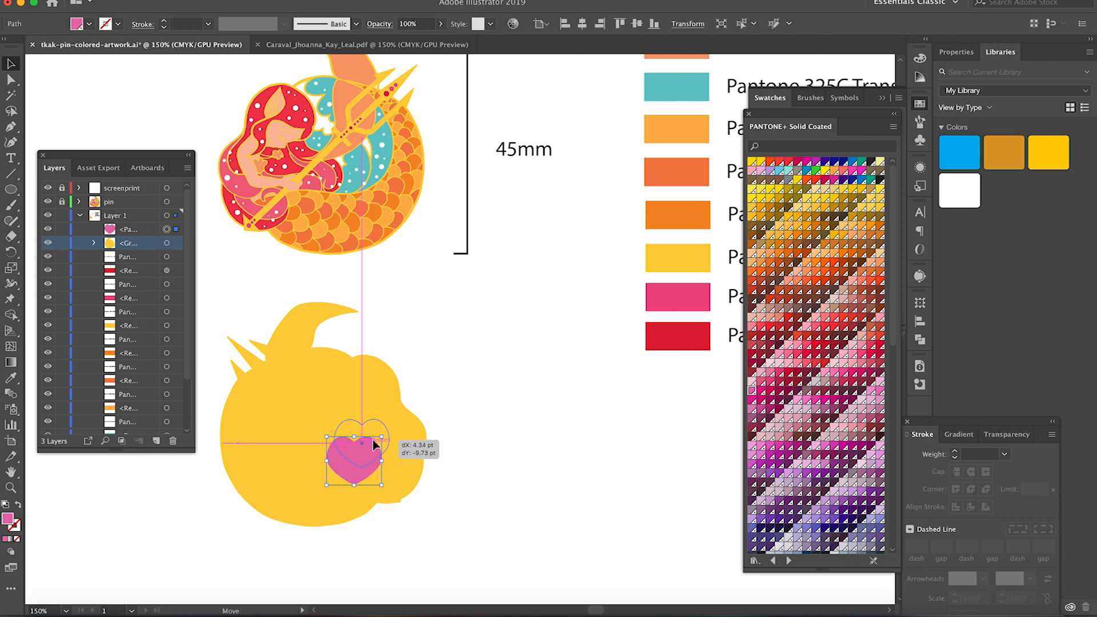
left_click_drag(357, 448, 375, 451)
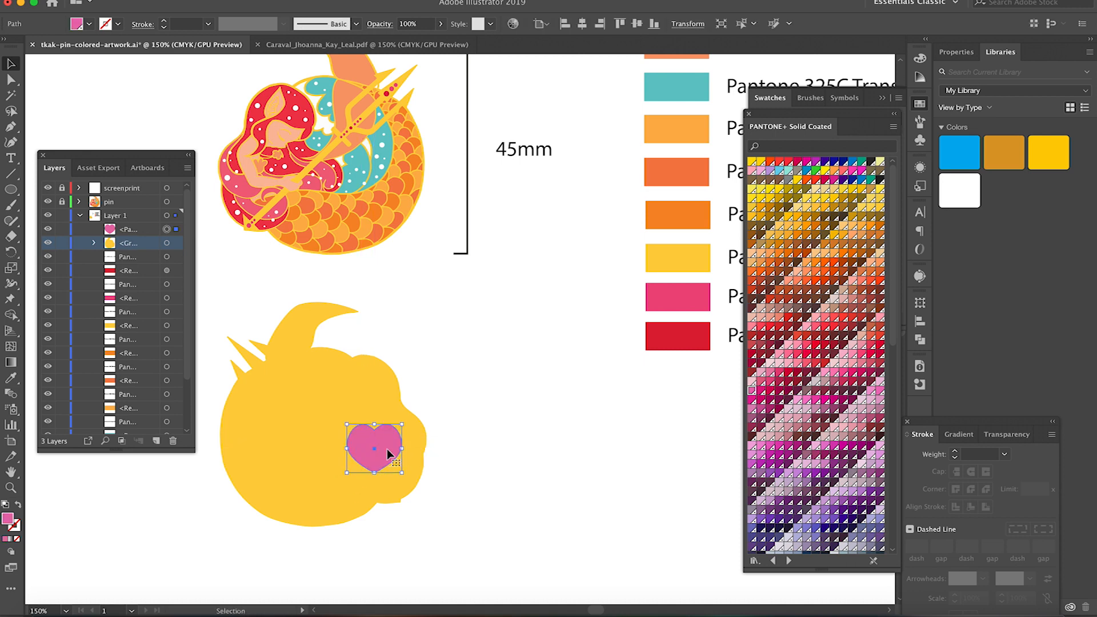
left_click_drag(374, 448, 367, 452)
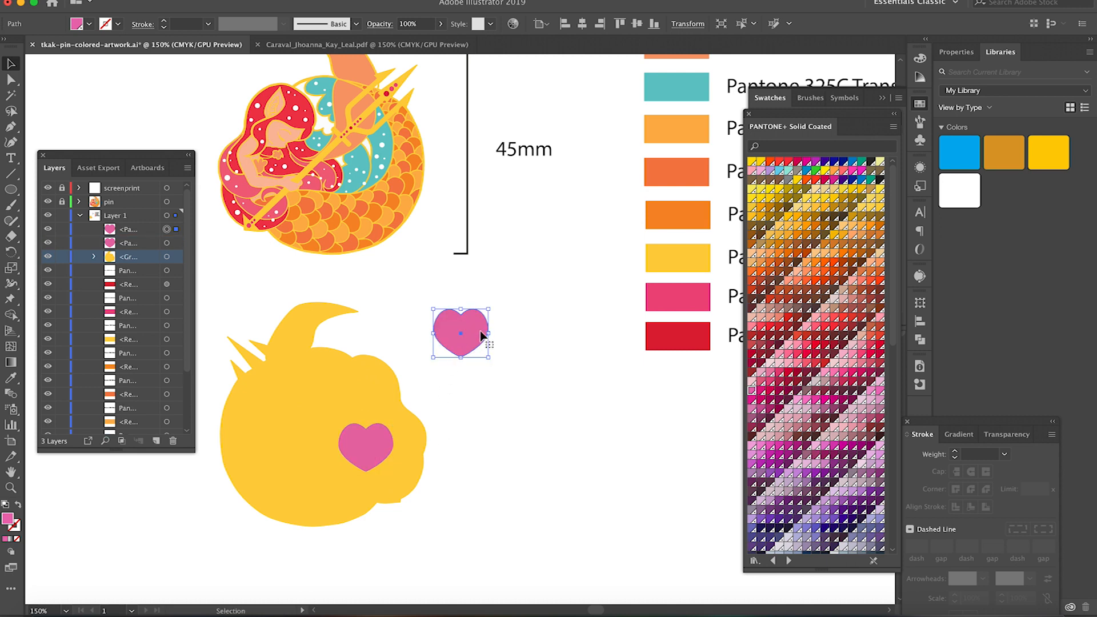
left_click_drag(461, 333, 273, 448)
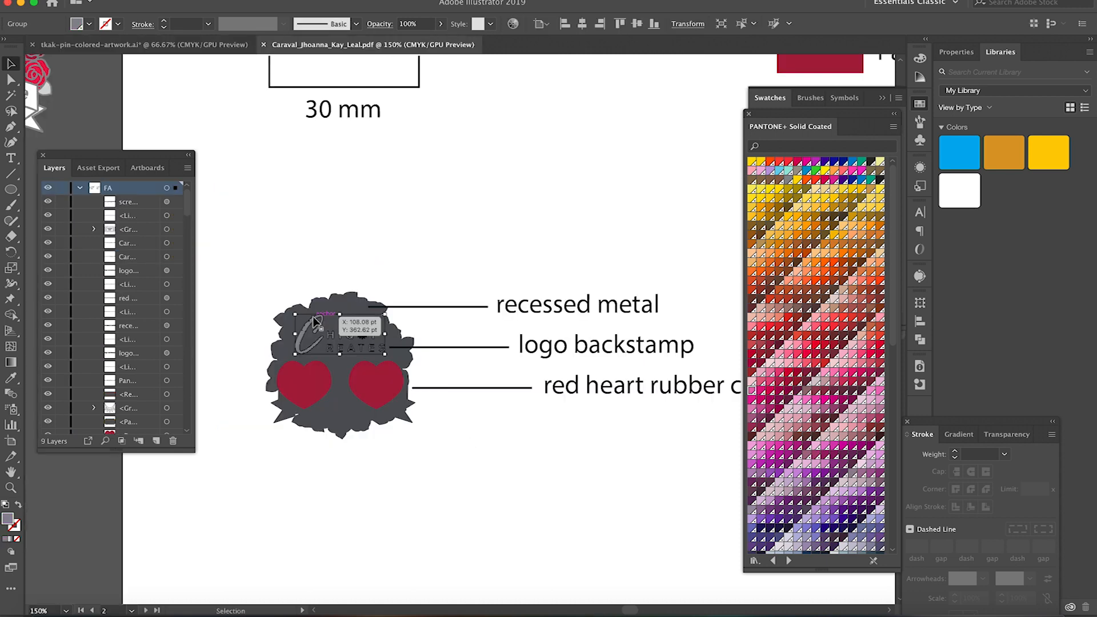
Move the 'Chiqi Creates' logo backstamp between the two pink hearts on the back view.
left_click(140, 44)
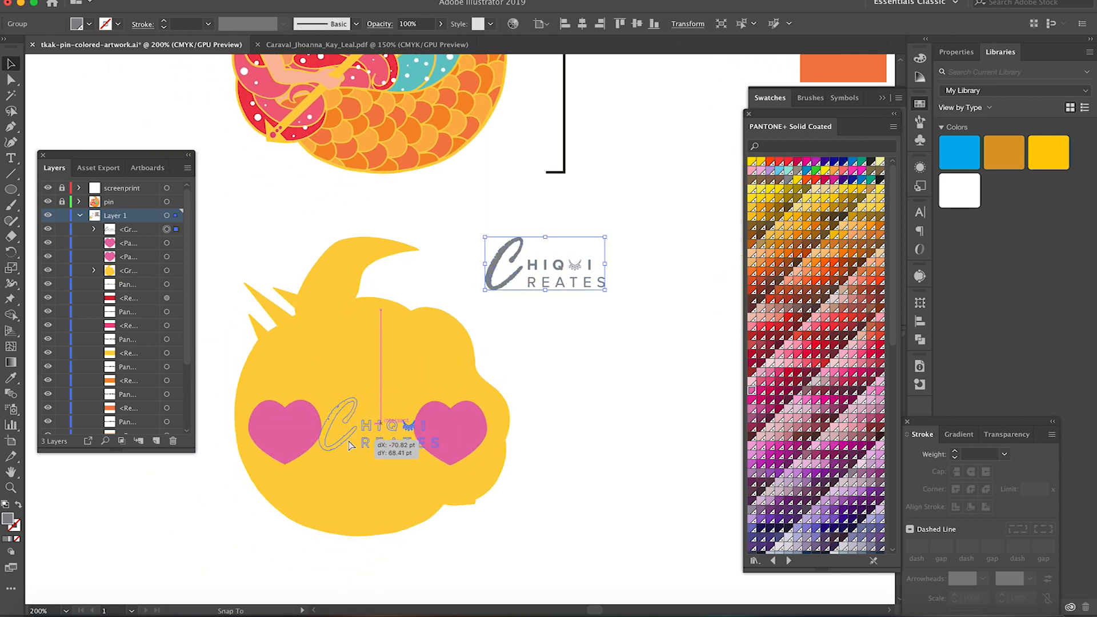
left_click_drag(545, 263, 373, 359)
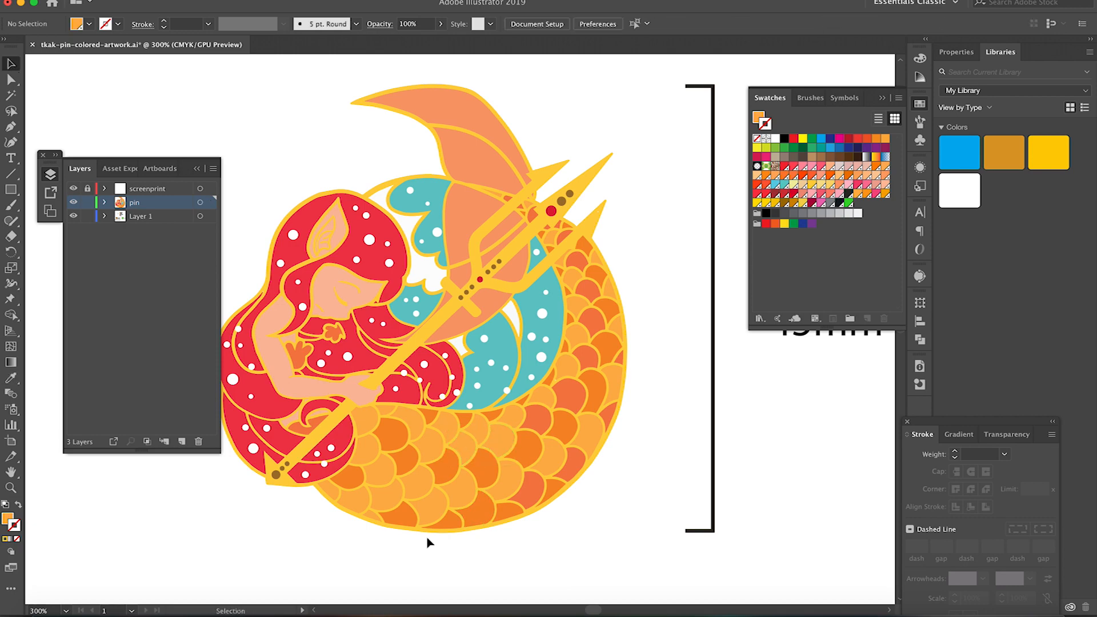
Select the whole front mermaid pin artwork beside the 45mm bracket.
left_click(420, 315)
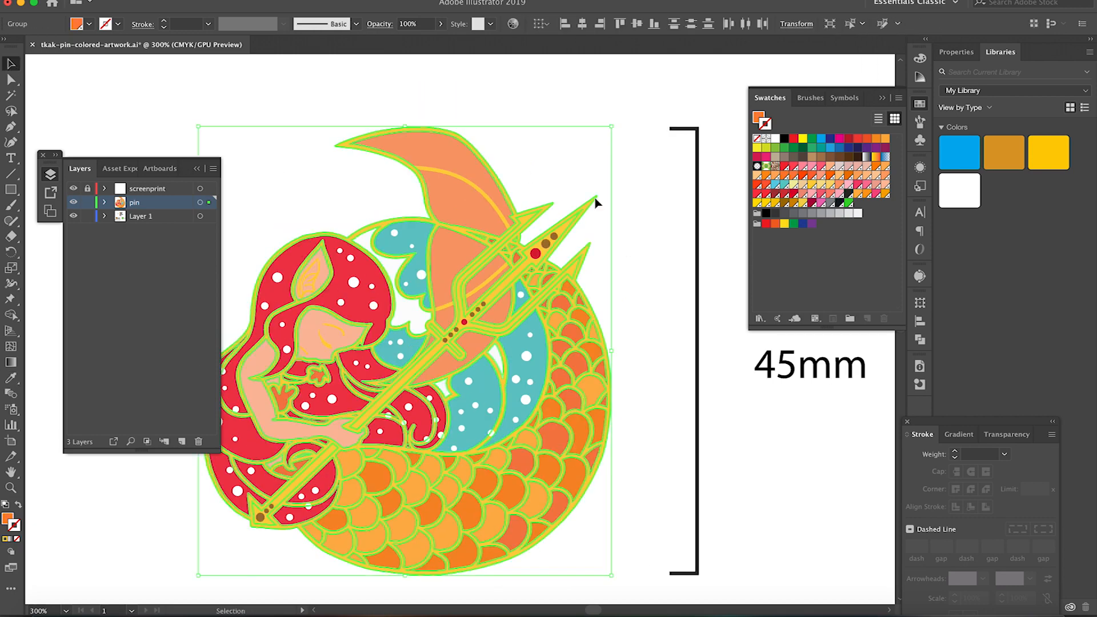